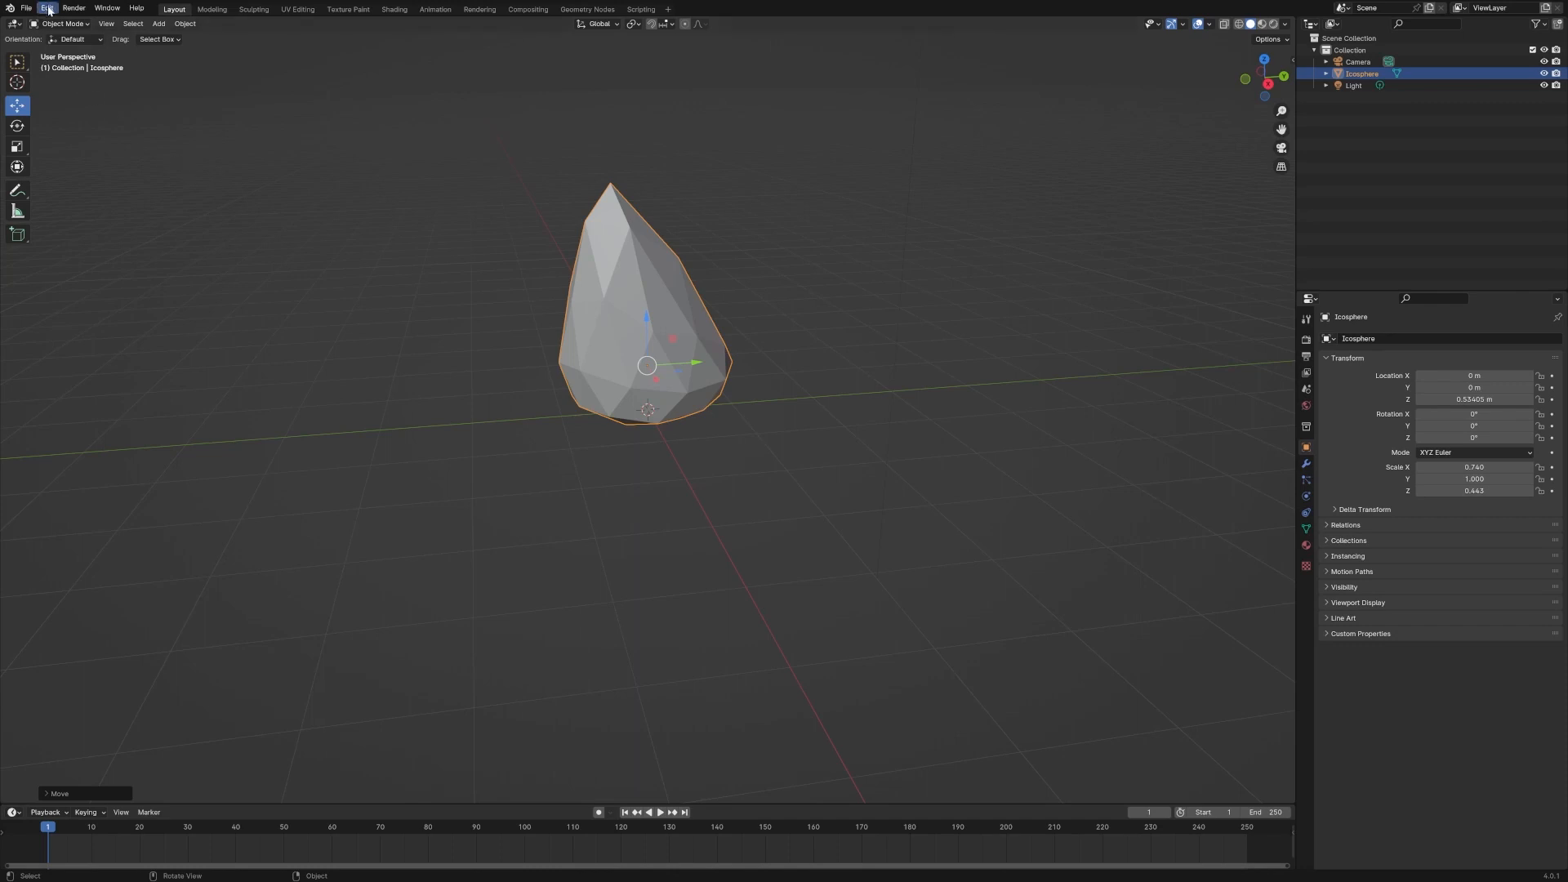
- Confirm in Preferences that the IvyGen add-on is enabled
left_click(45, 9)
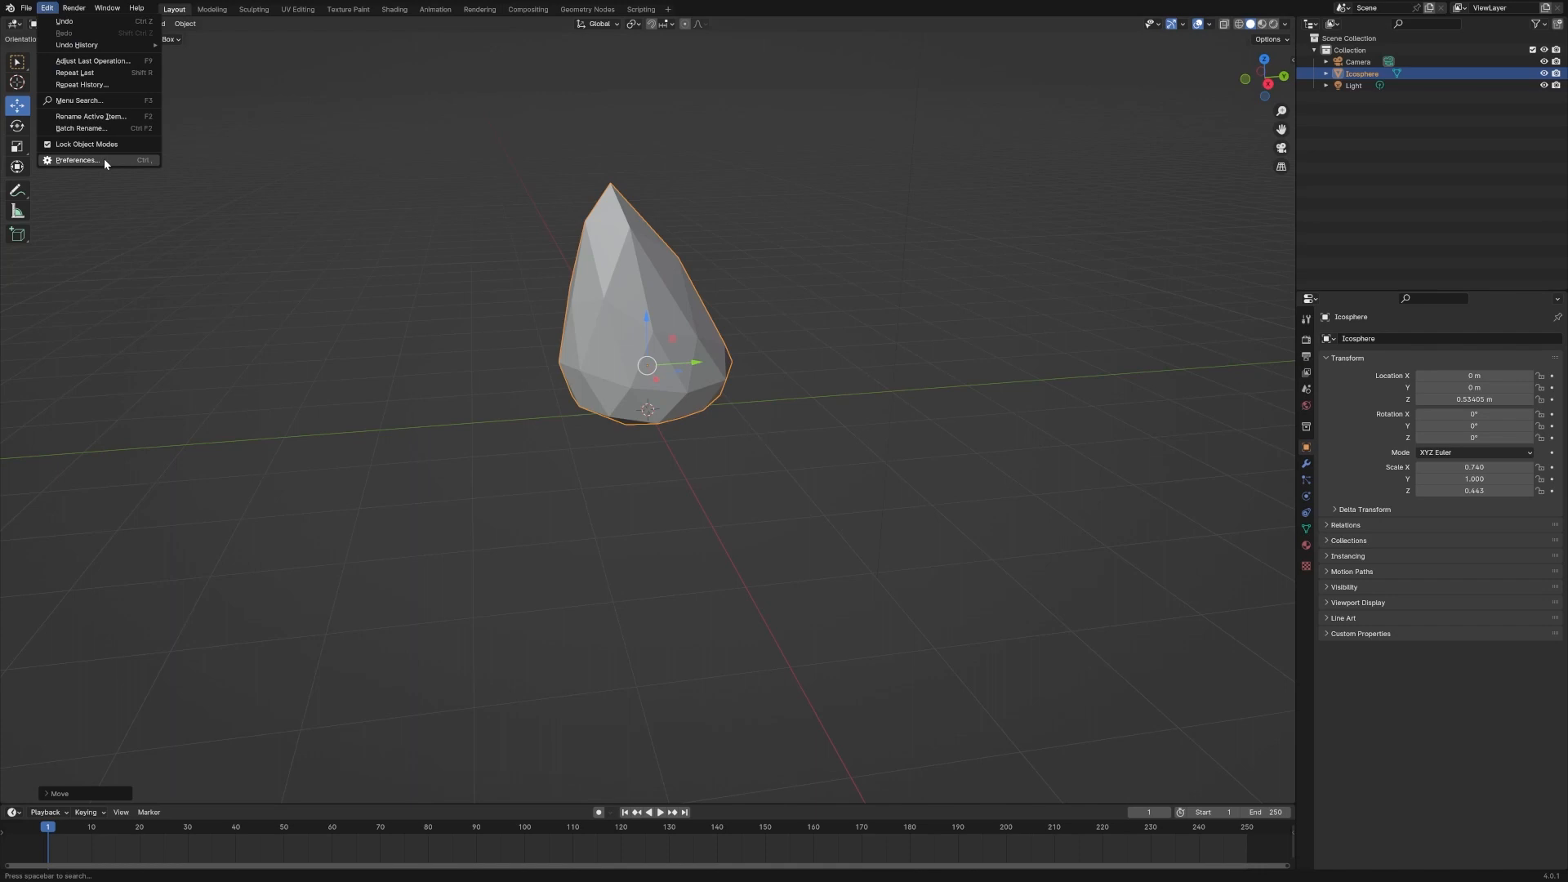
left_click(75, 160)
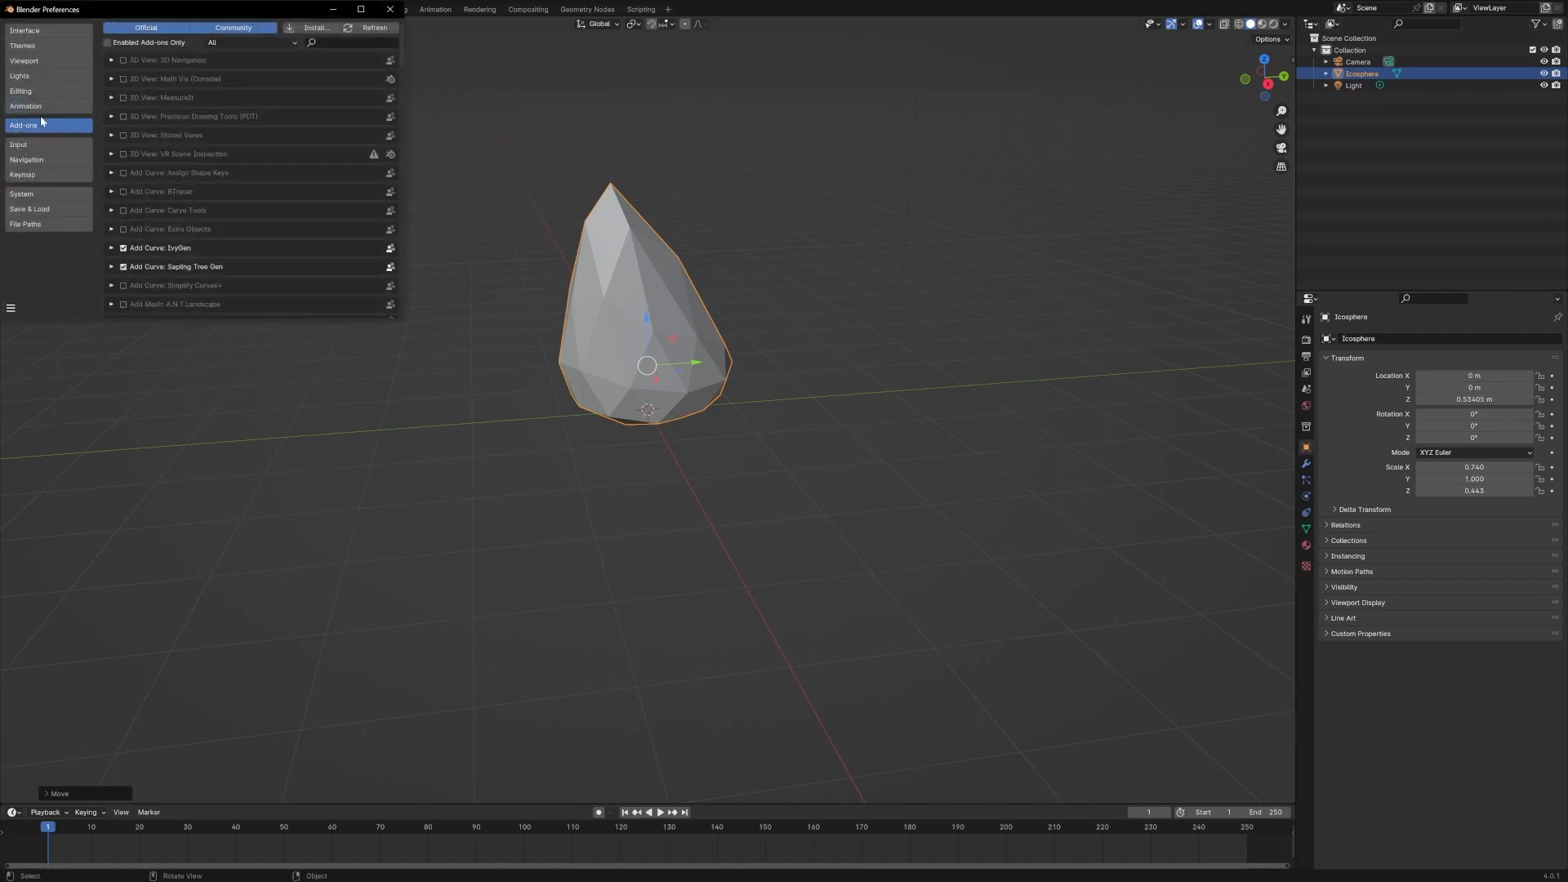
mouse_move(183, 256)
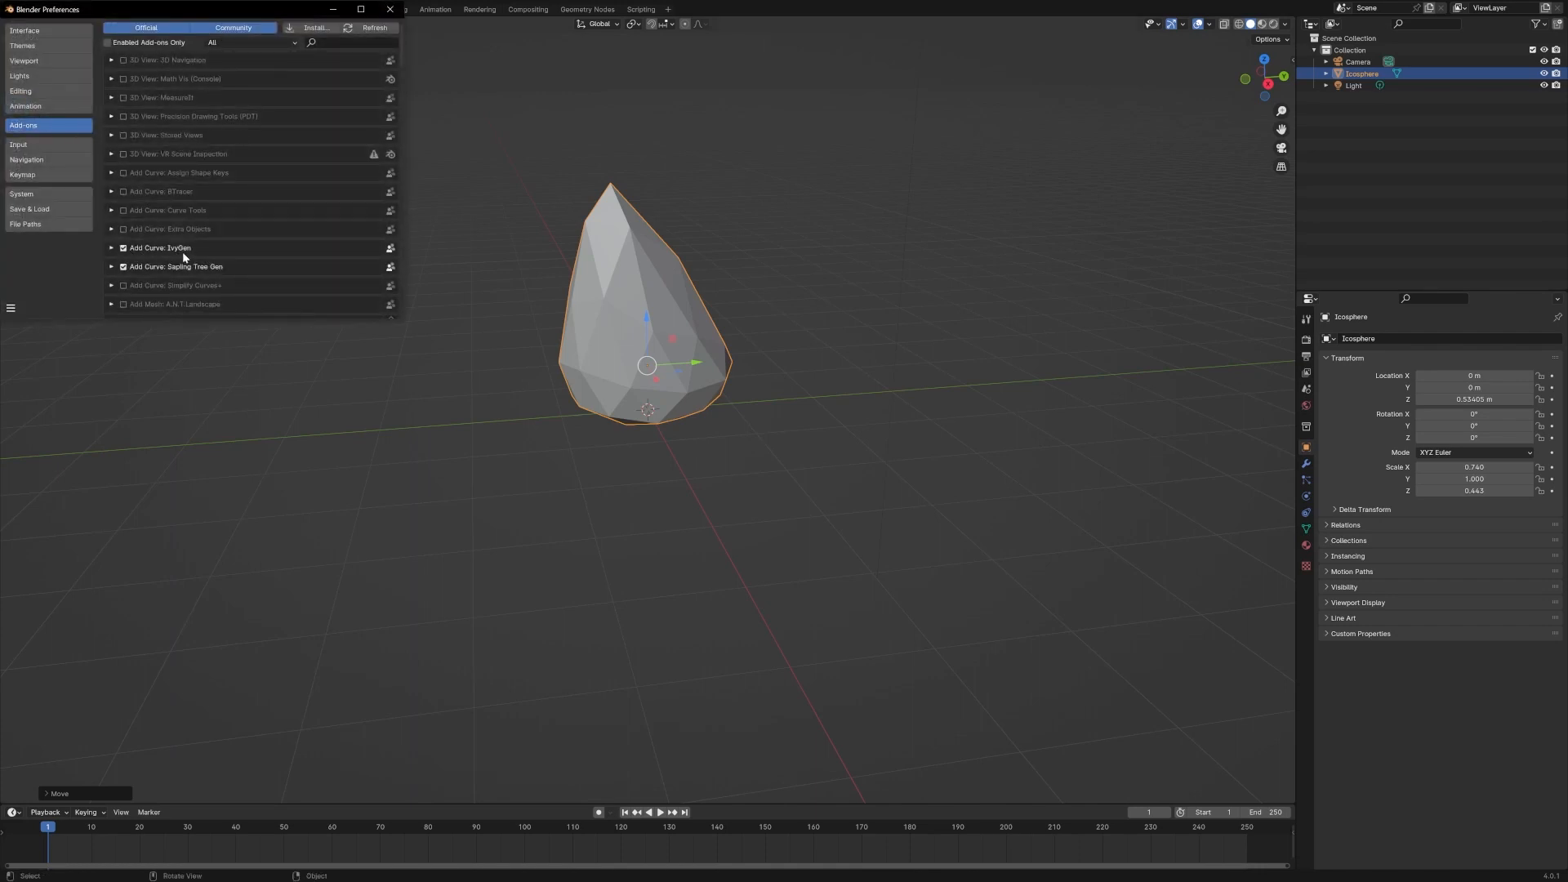
left_click(122, 248)
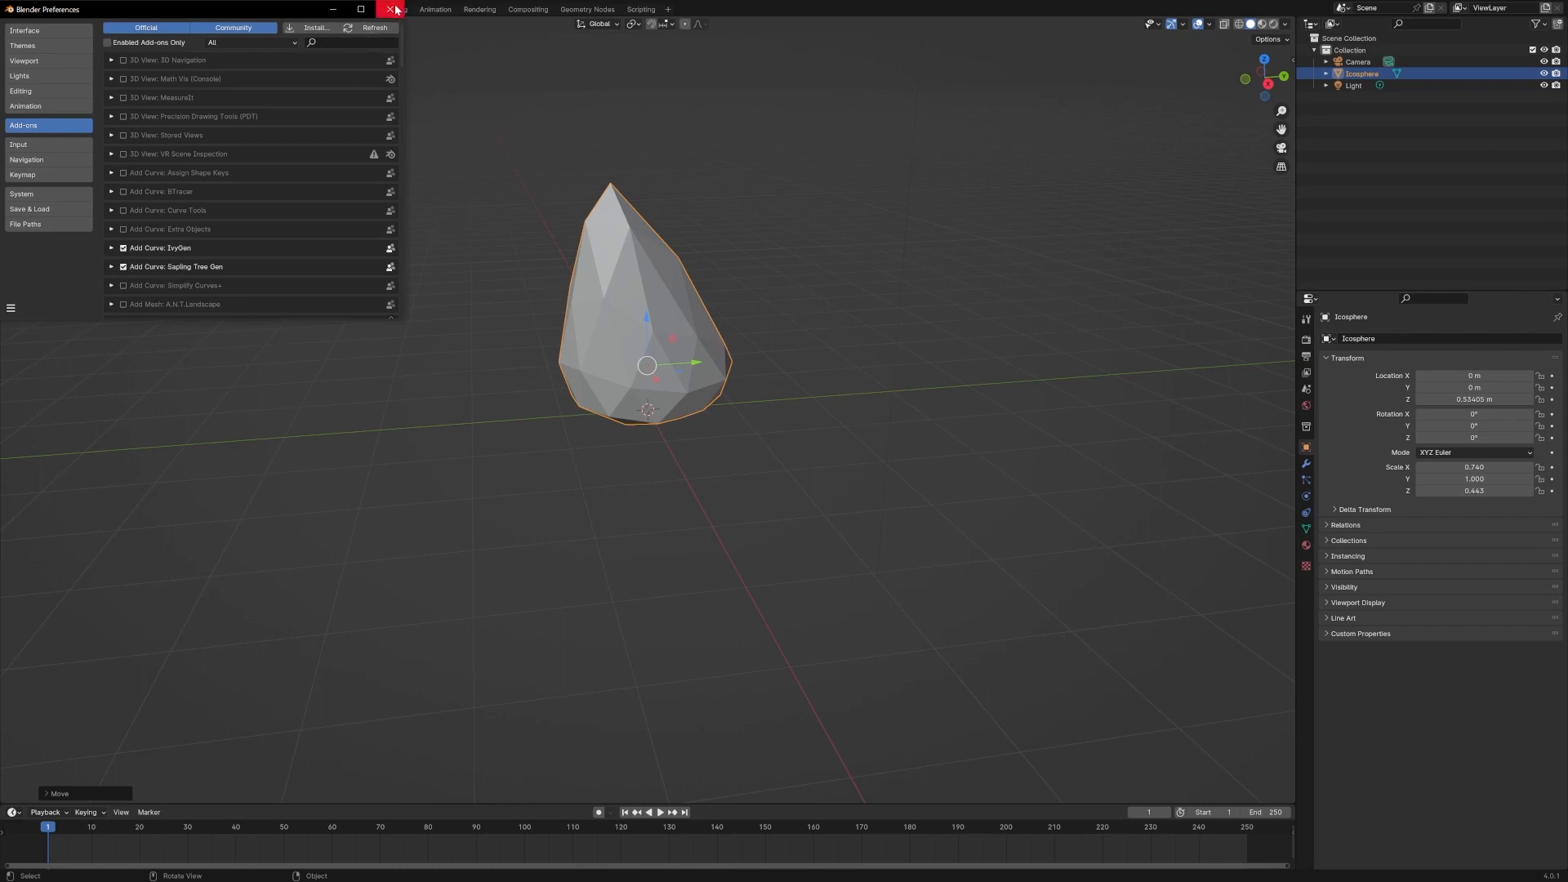
left_click(395, 10)
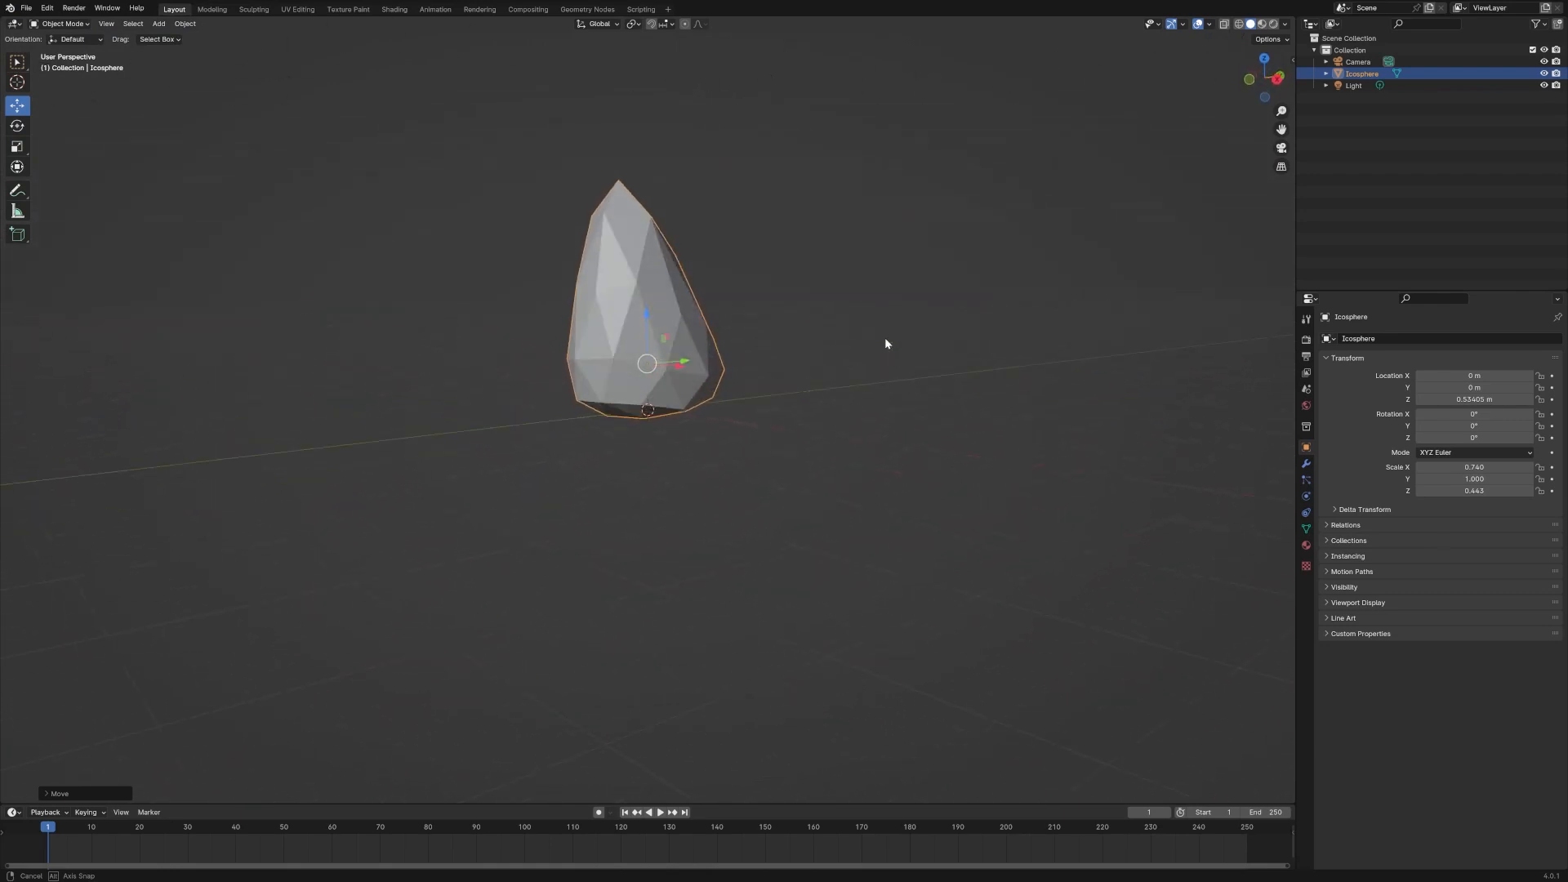
left_click_drag(885, 343, 900, 346)
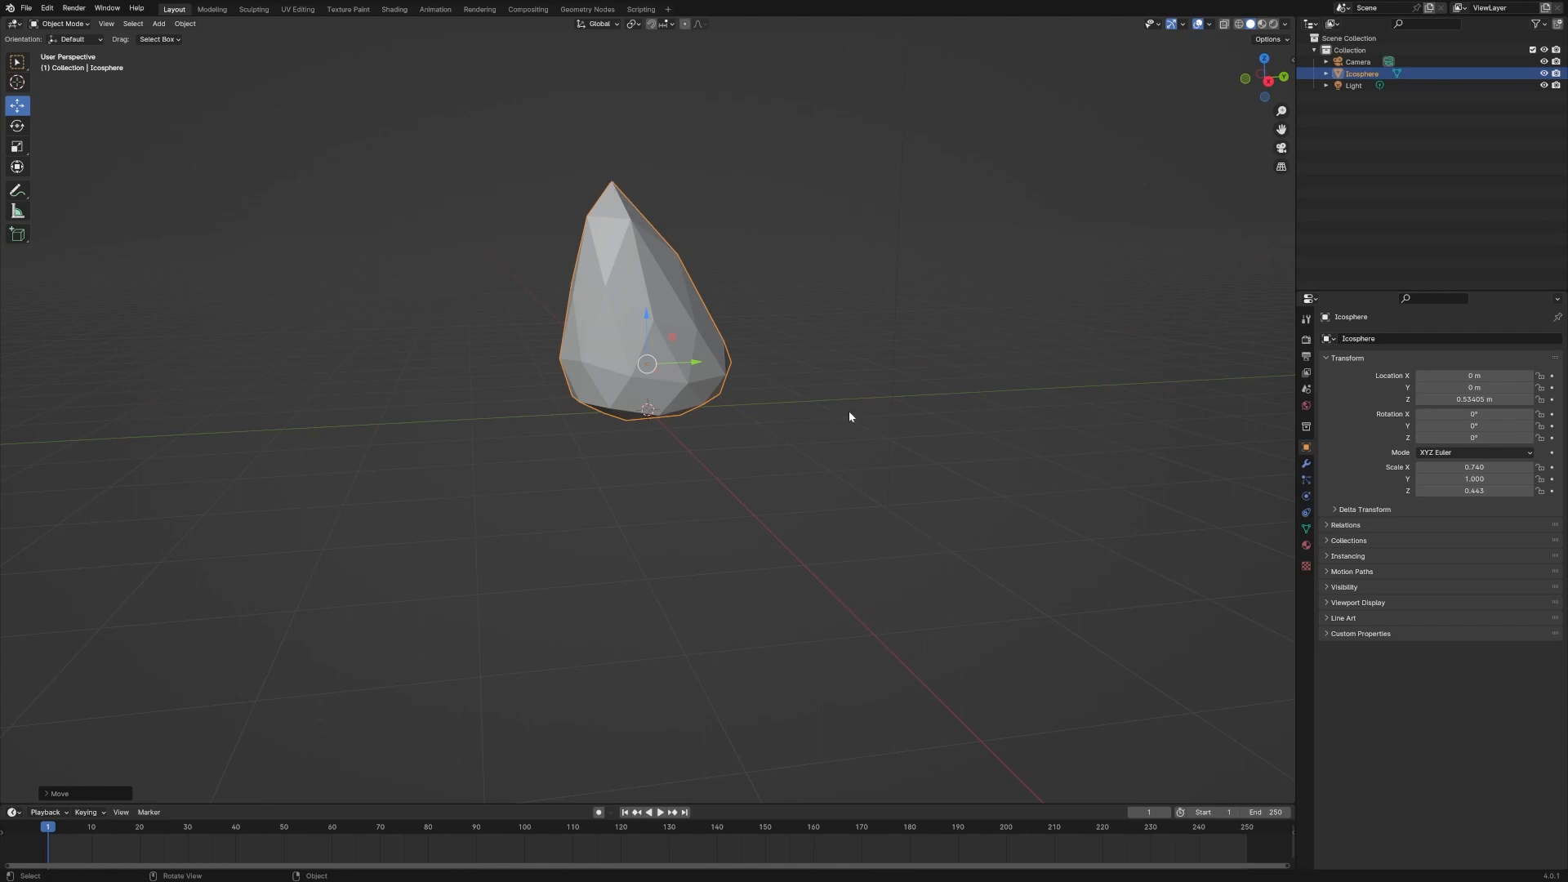
mouse_move(611, 417)
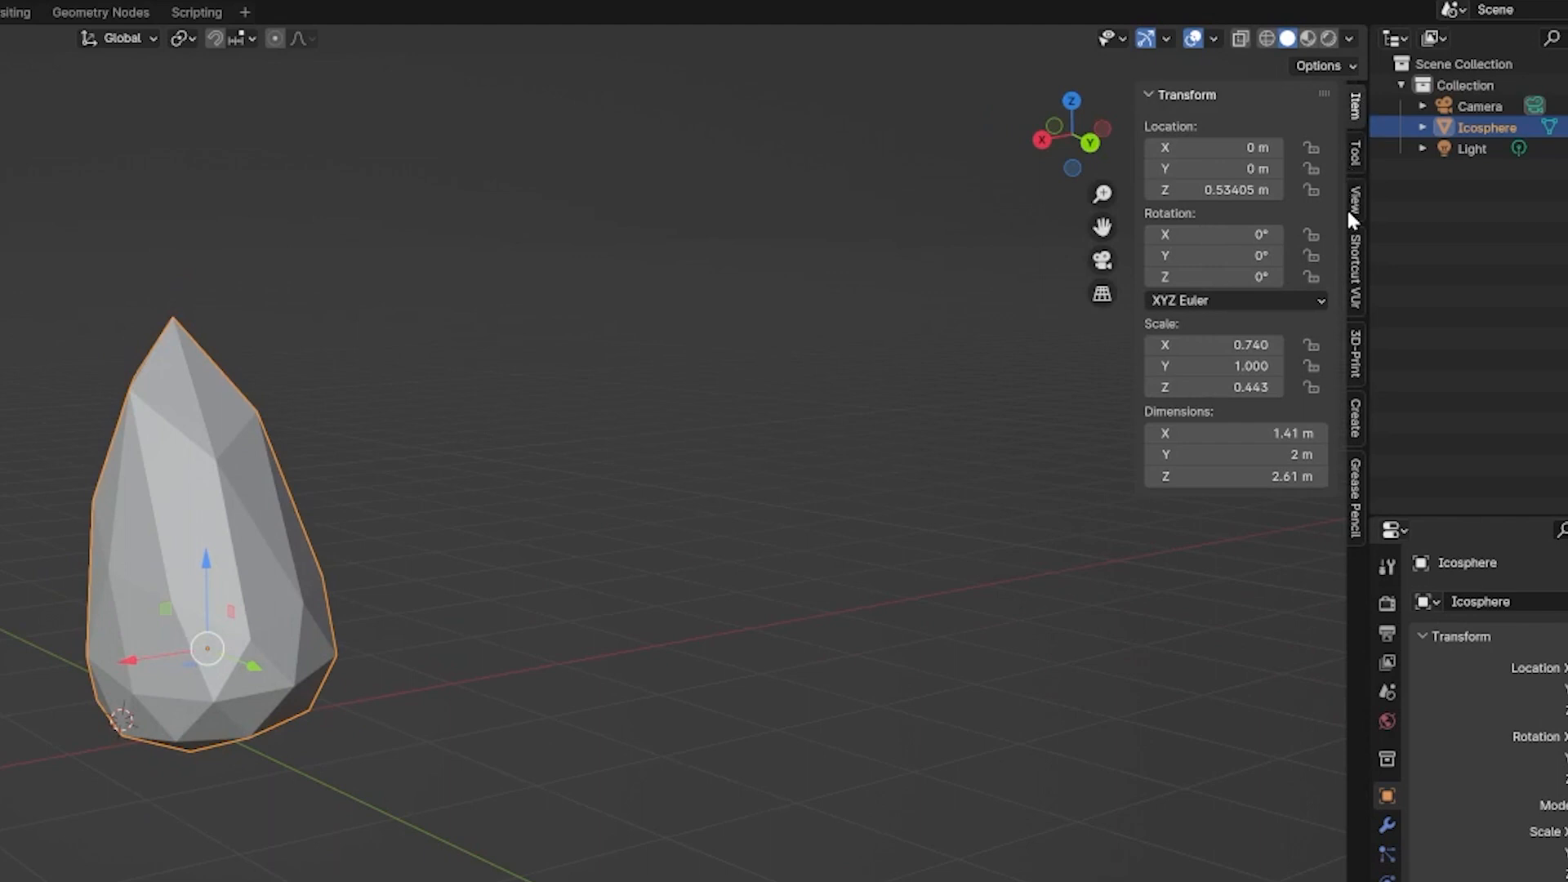
- Add a new ivy on the selected icosphere from the Ivy Generator panel
left_click(1355, 413)
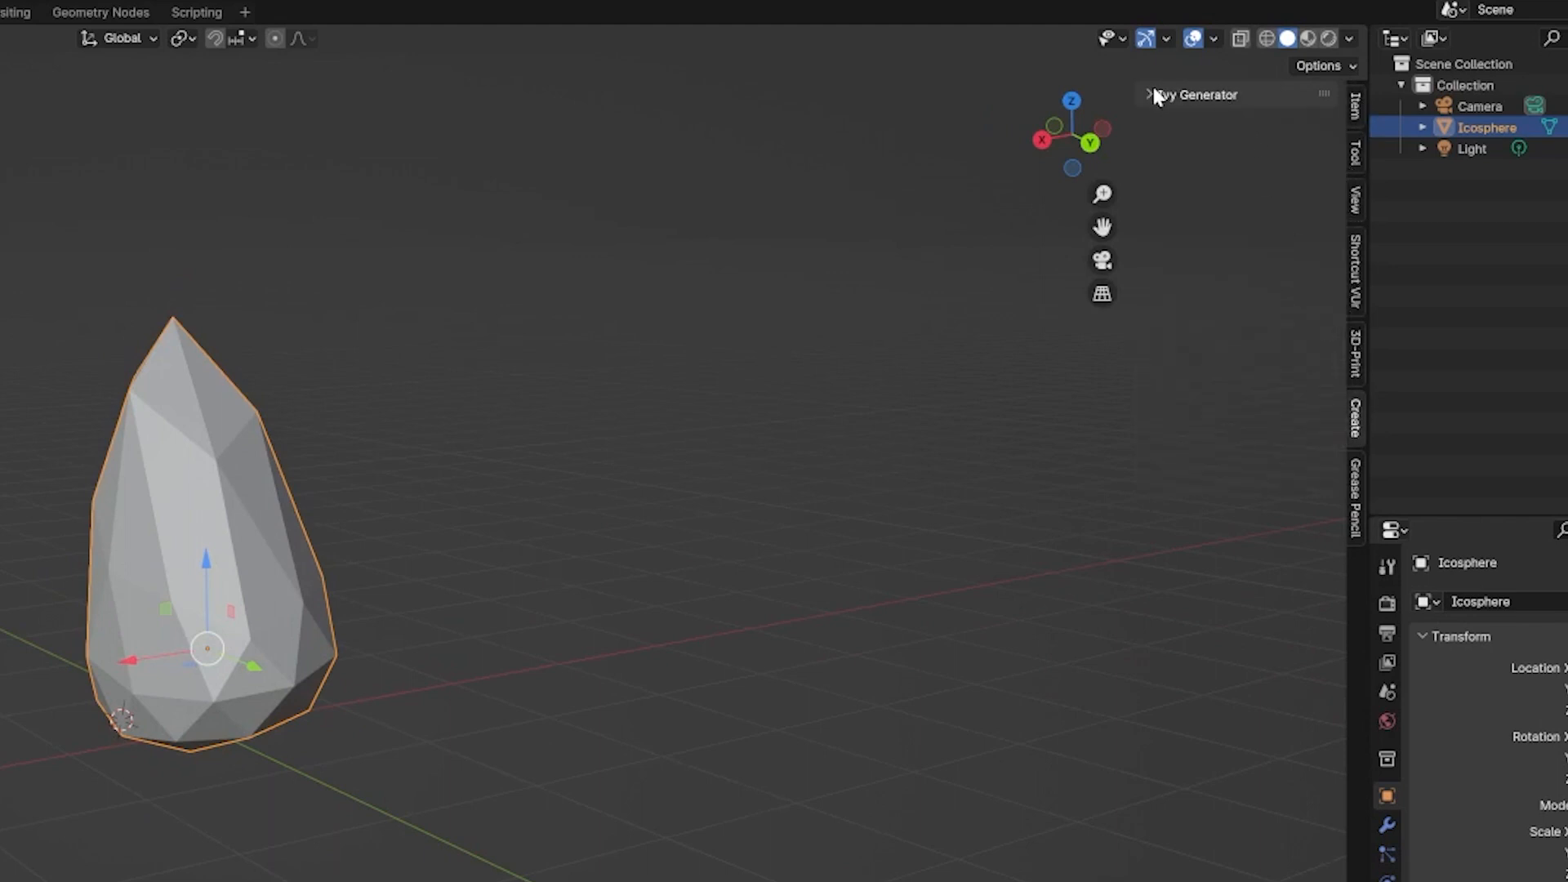
left_click(1150, 95)
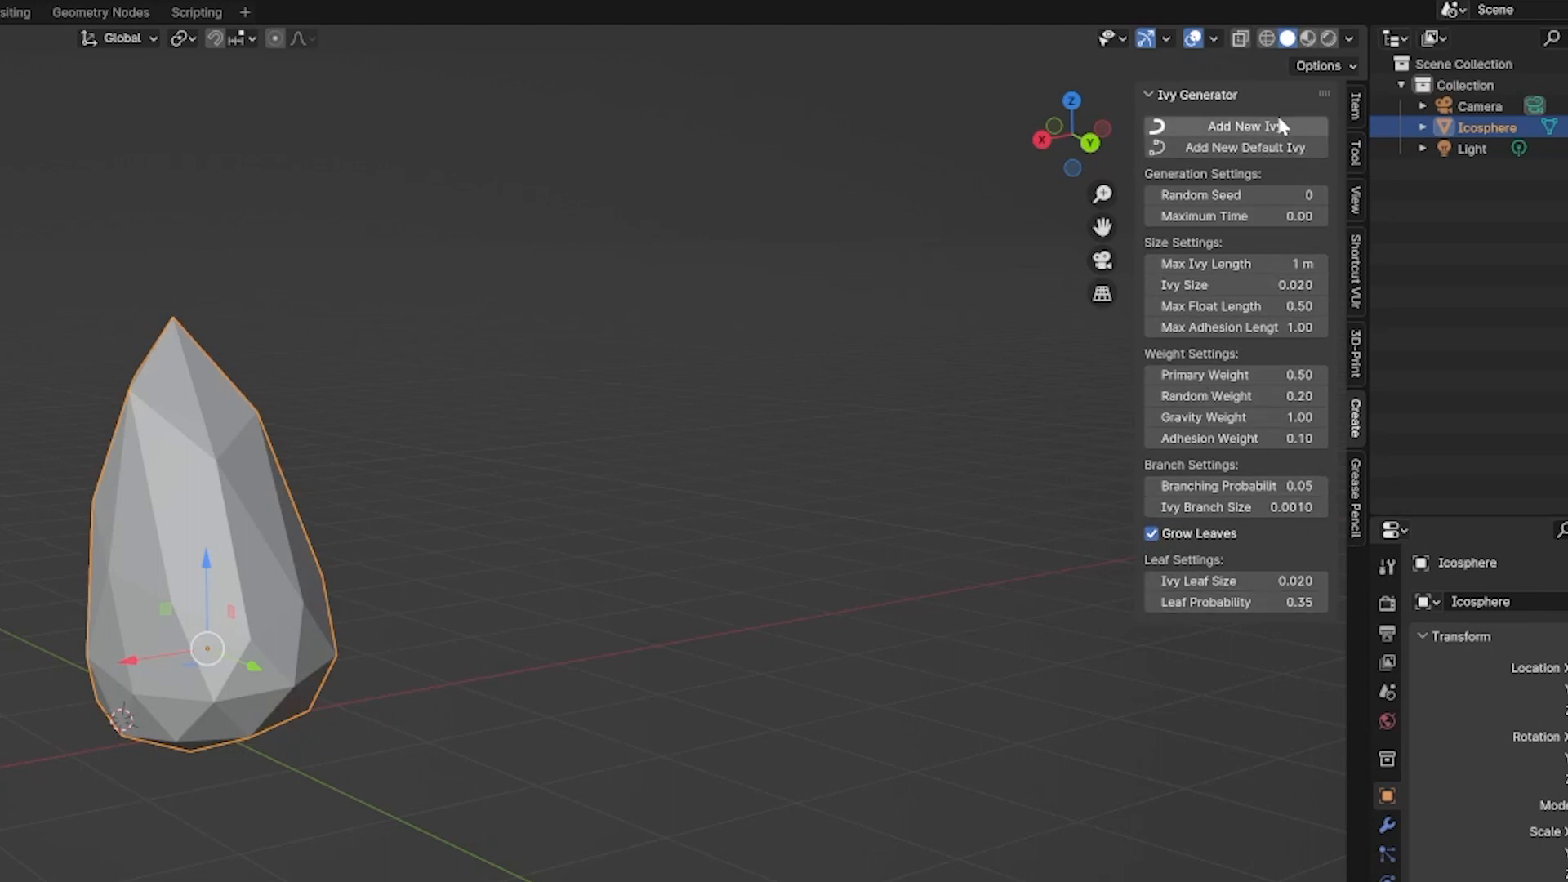
mouse_move(1241, 126)
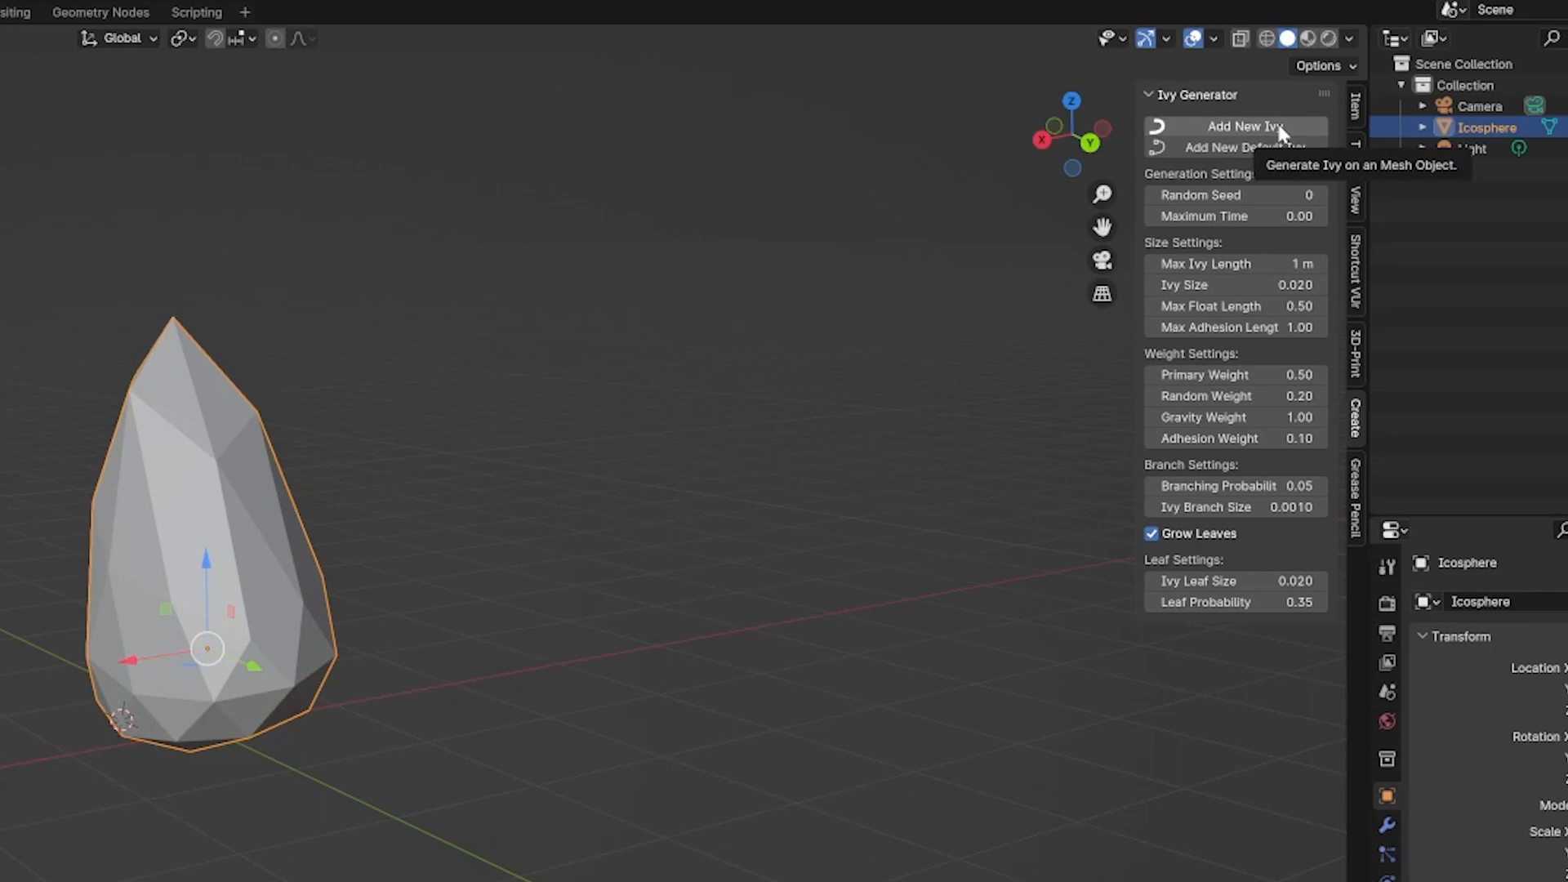
left_click(1246, 126)
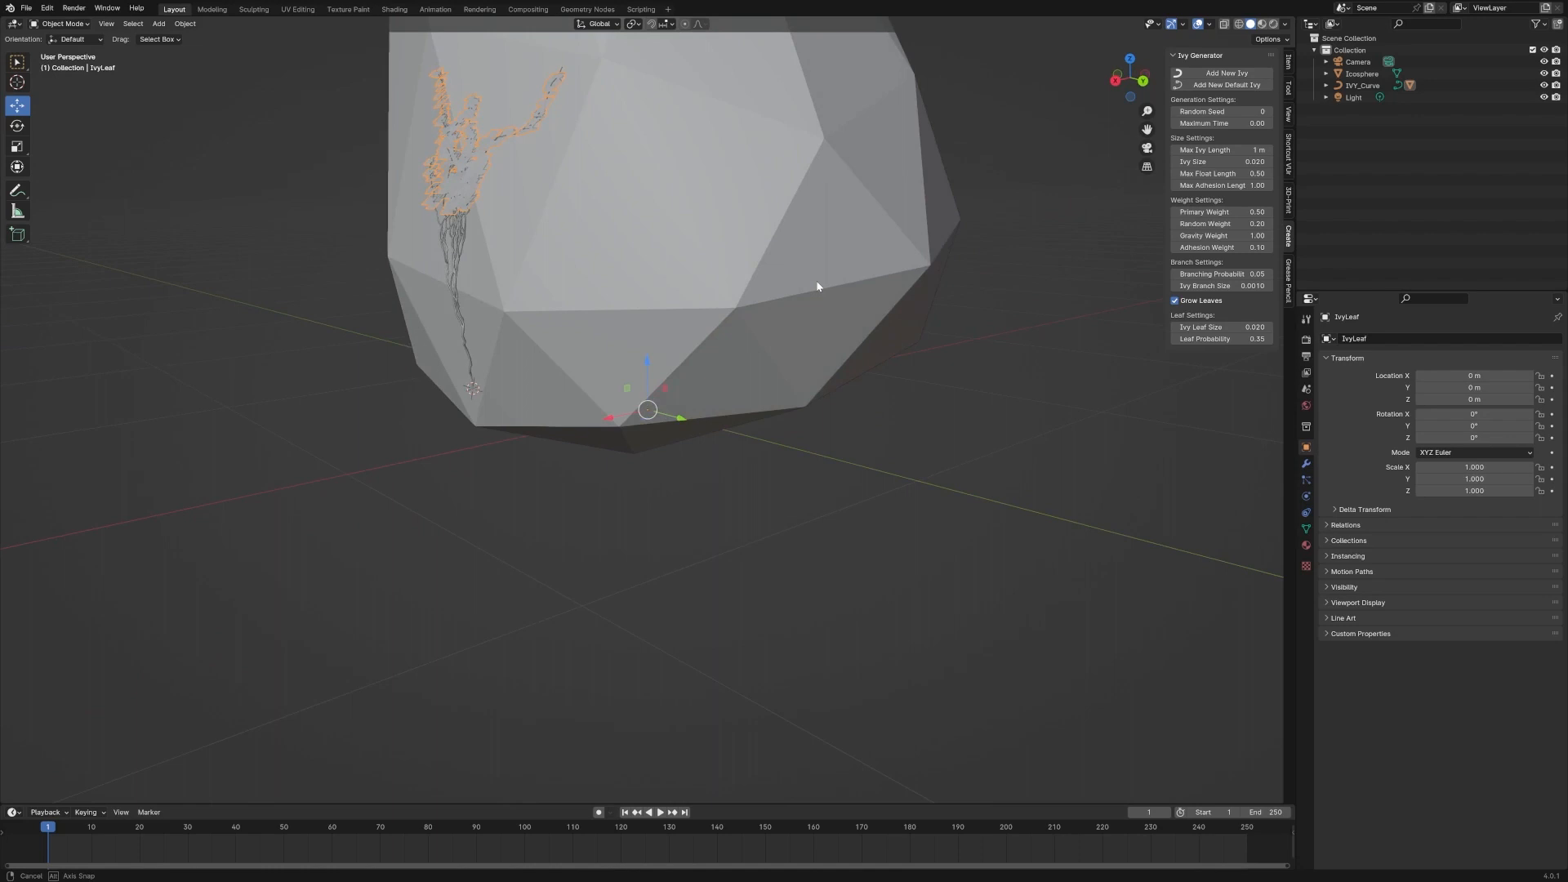
- Create a new material for IvyLeaf with a bright green base colour
left_click(1307, 544)
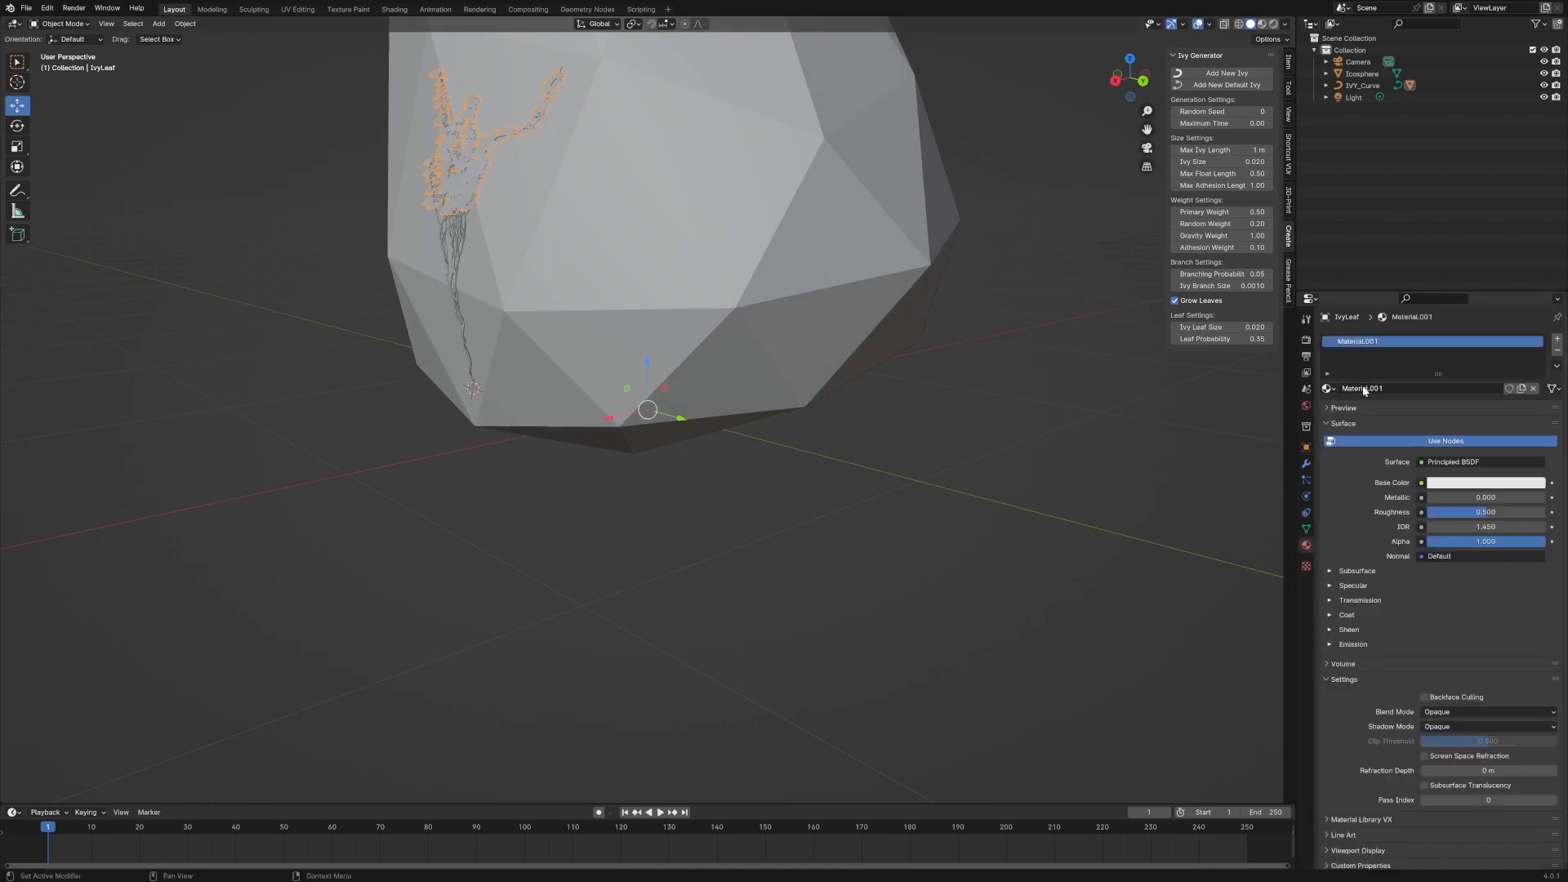
left_click(1486, 482)
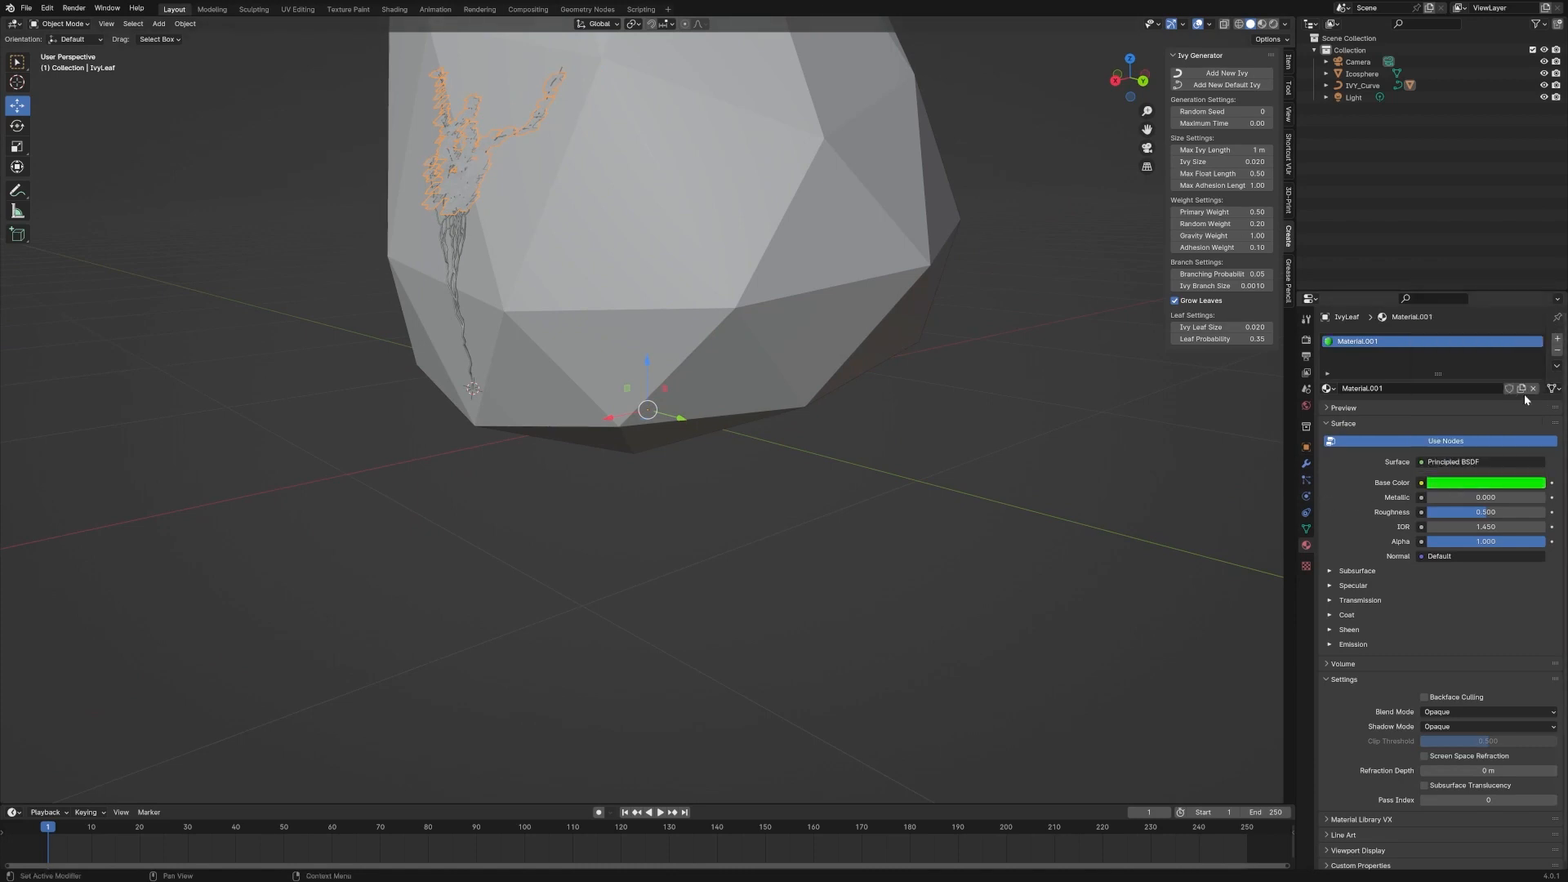
left_click(1486, 482)
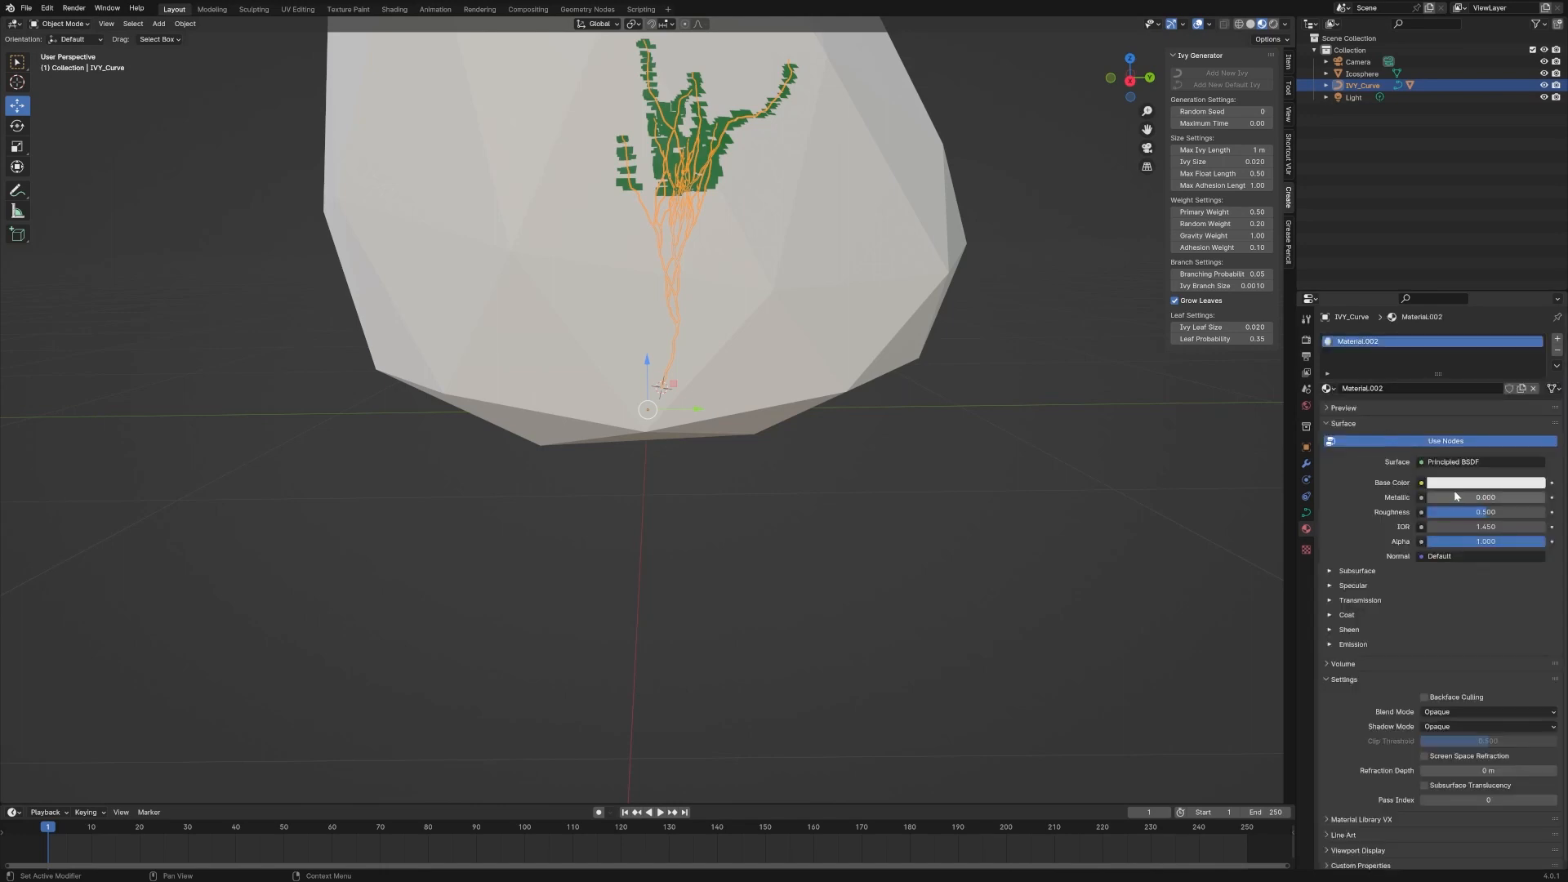
- Set the IVY_Curve material's base colour to dark reddish brown, value about 0.18
left_click(1484, 481)
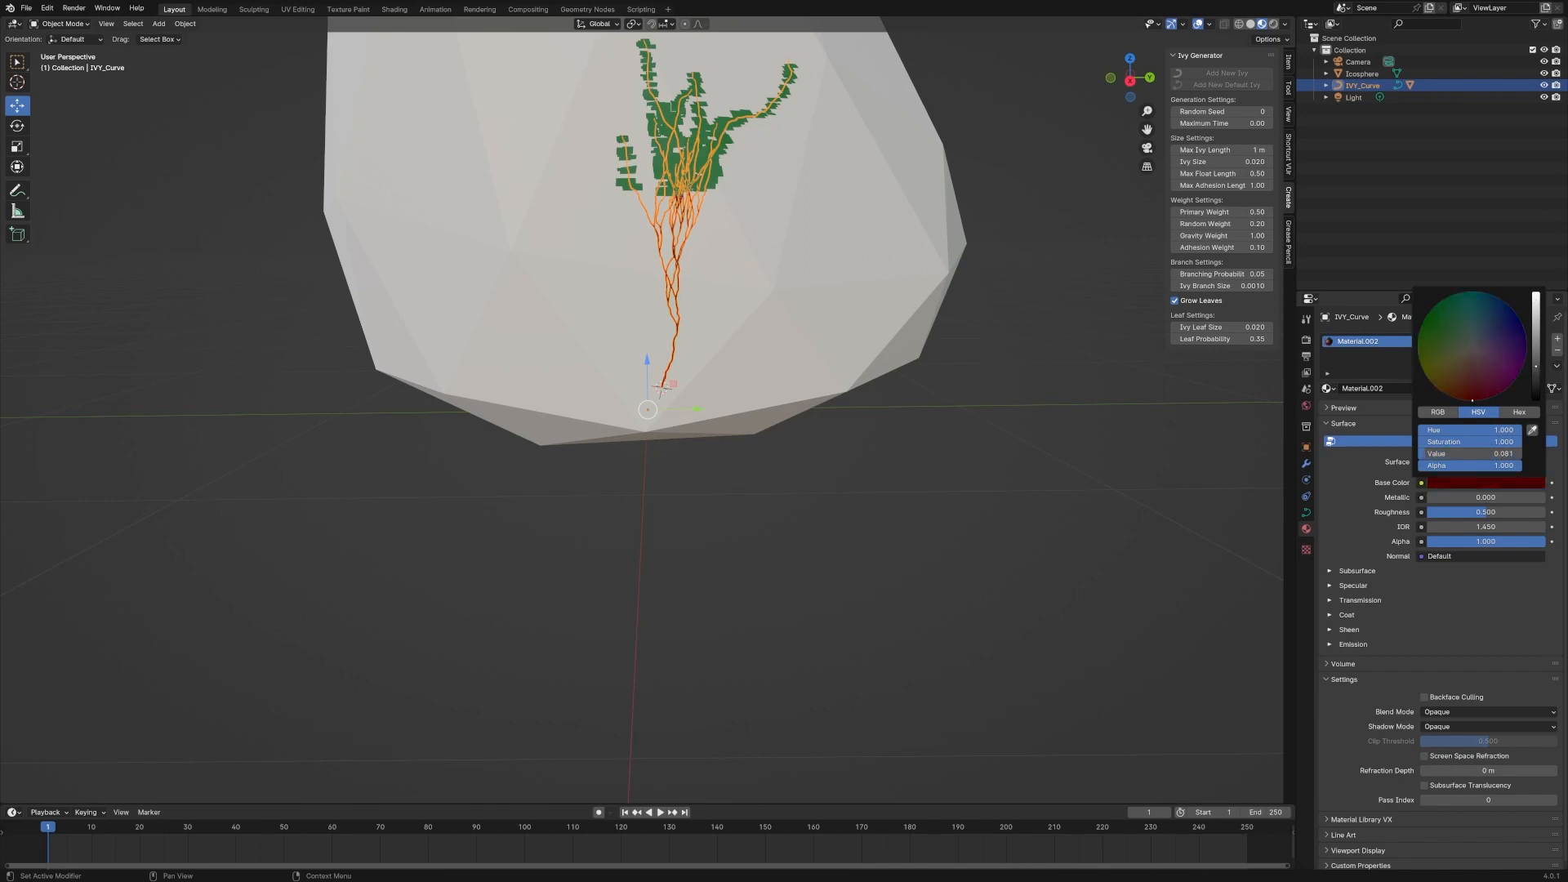
left_click(801, 454)
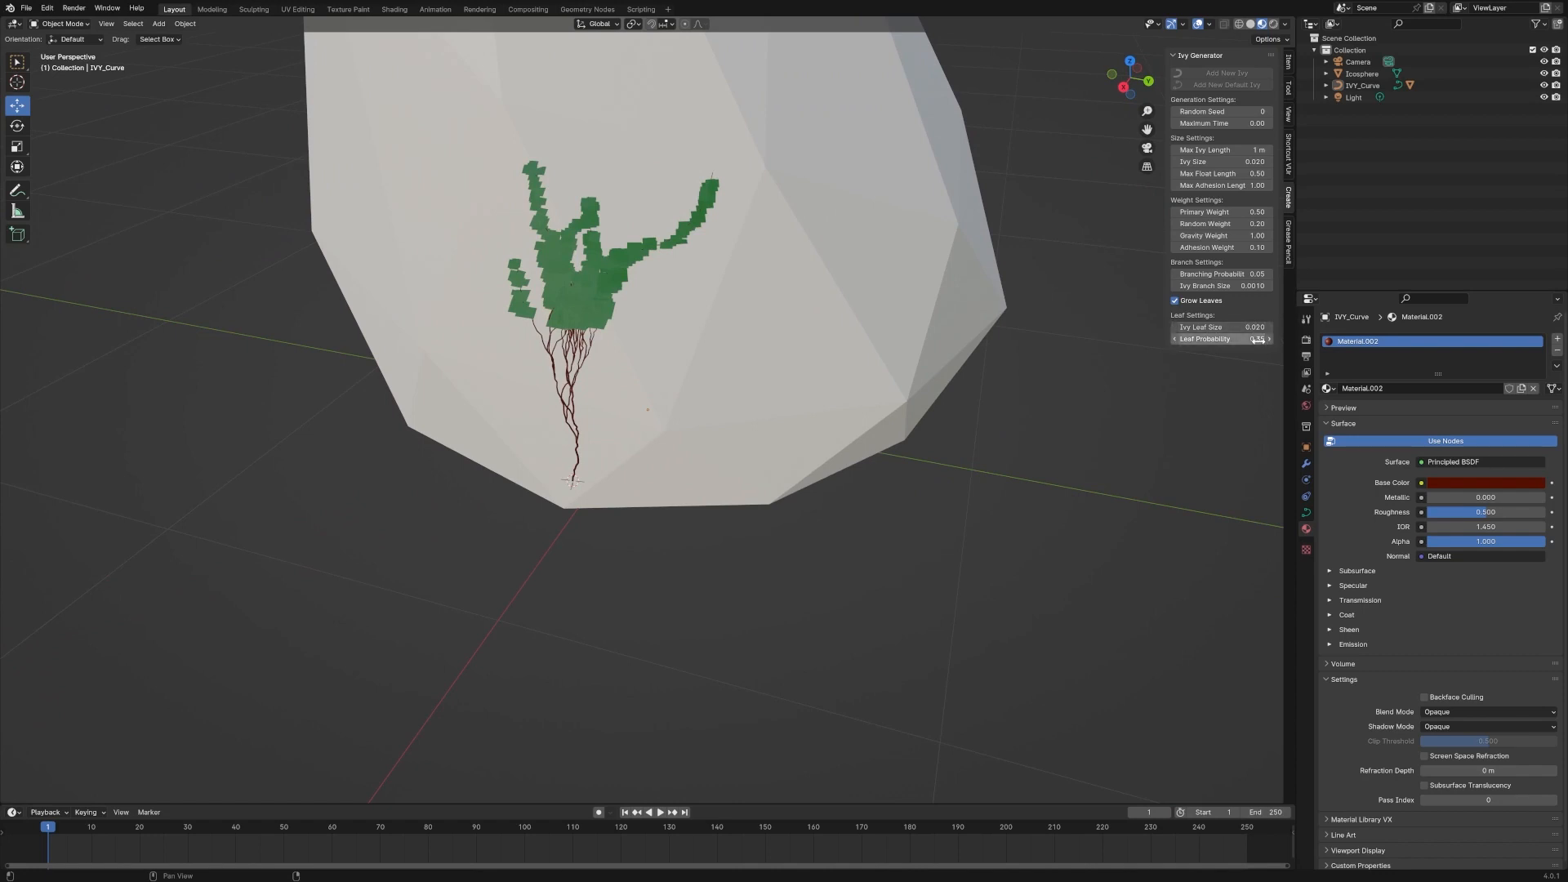
left_click(1220, 338)
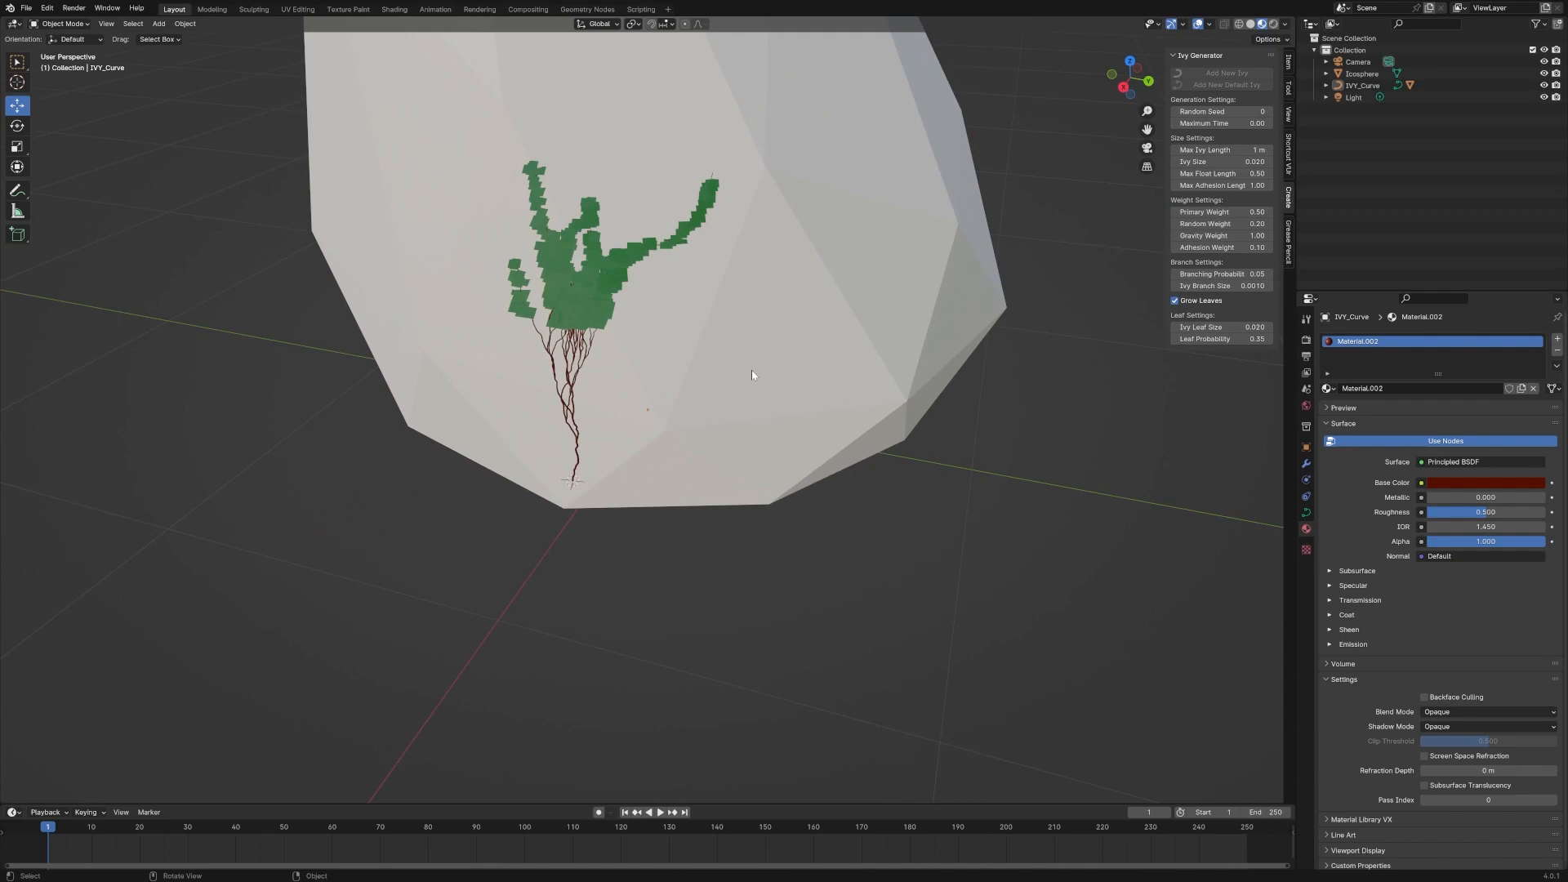
mouse_move(640, 347)
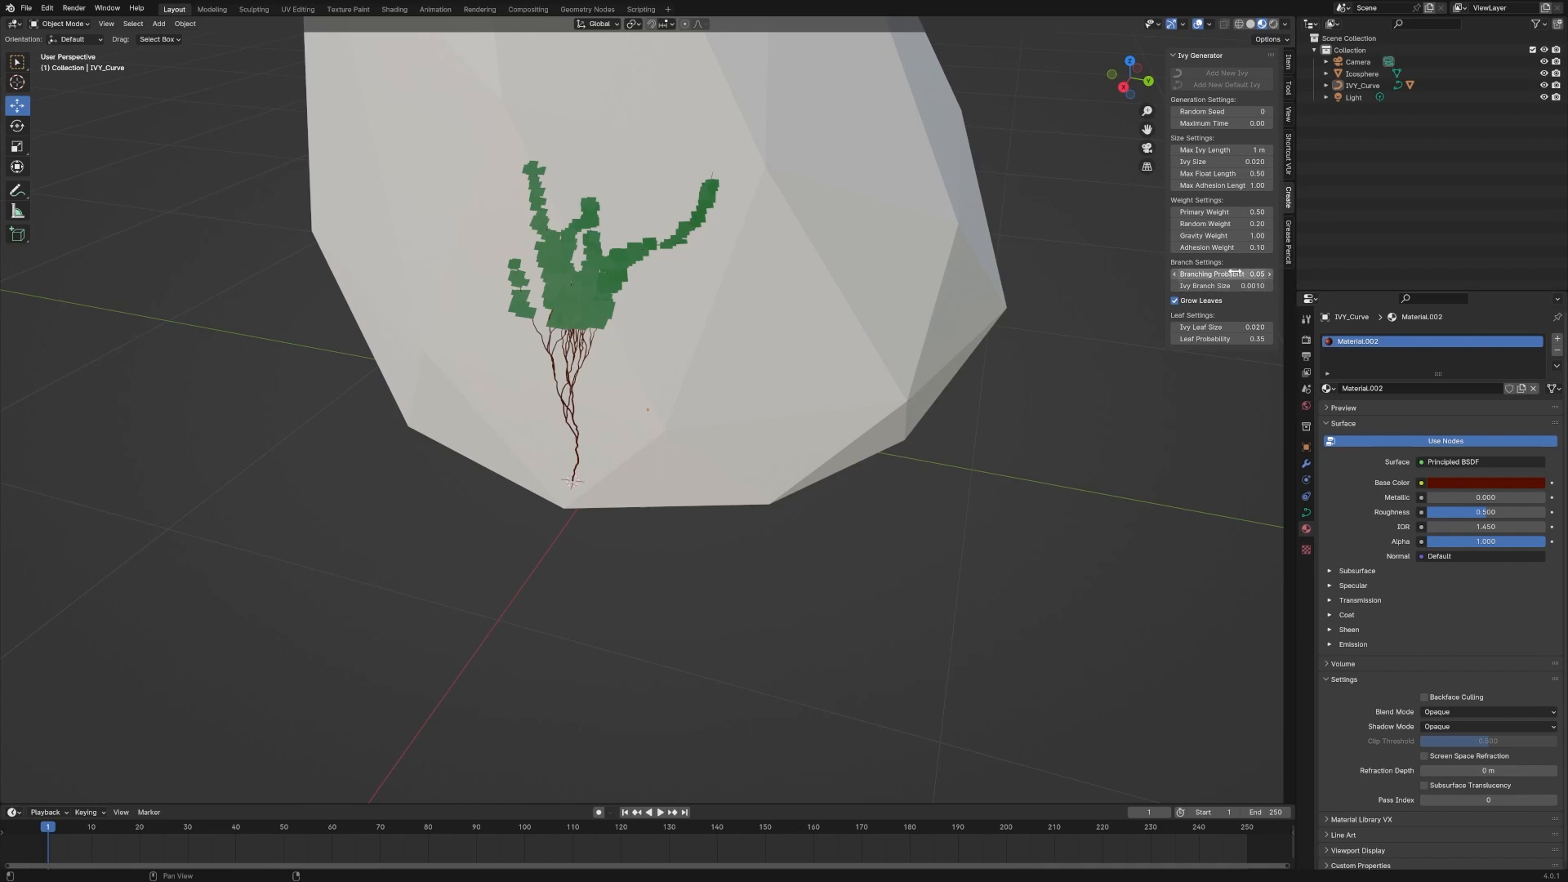
mouse_move(1220, 273)
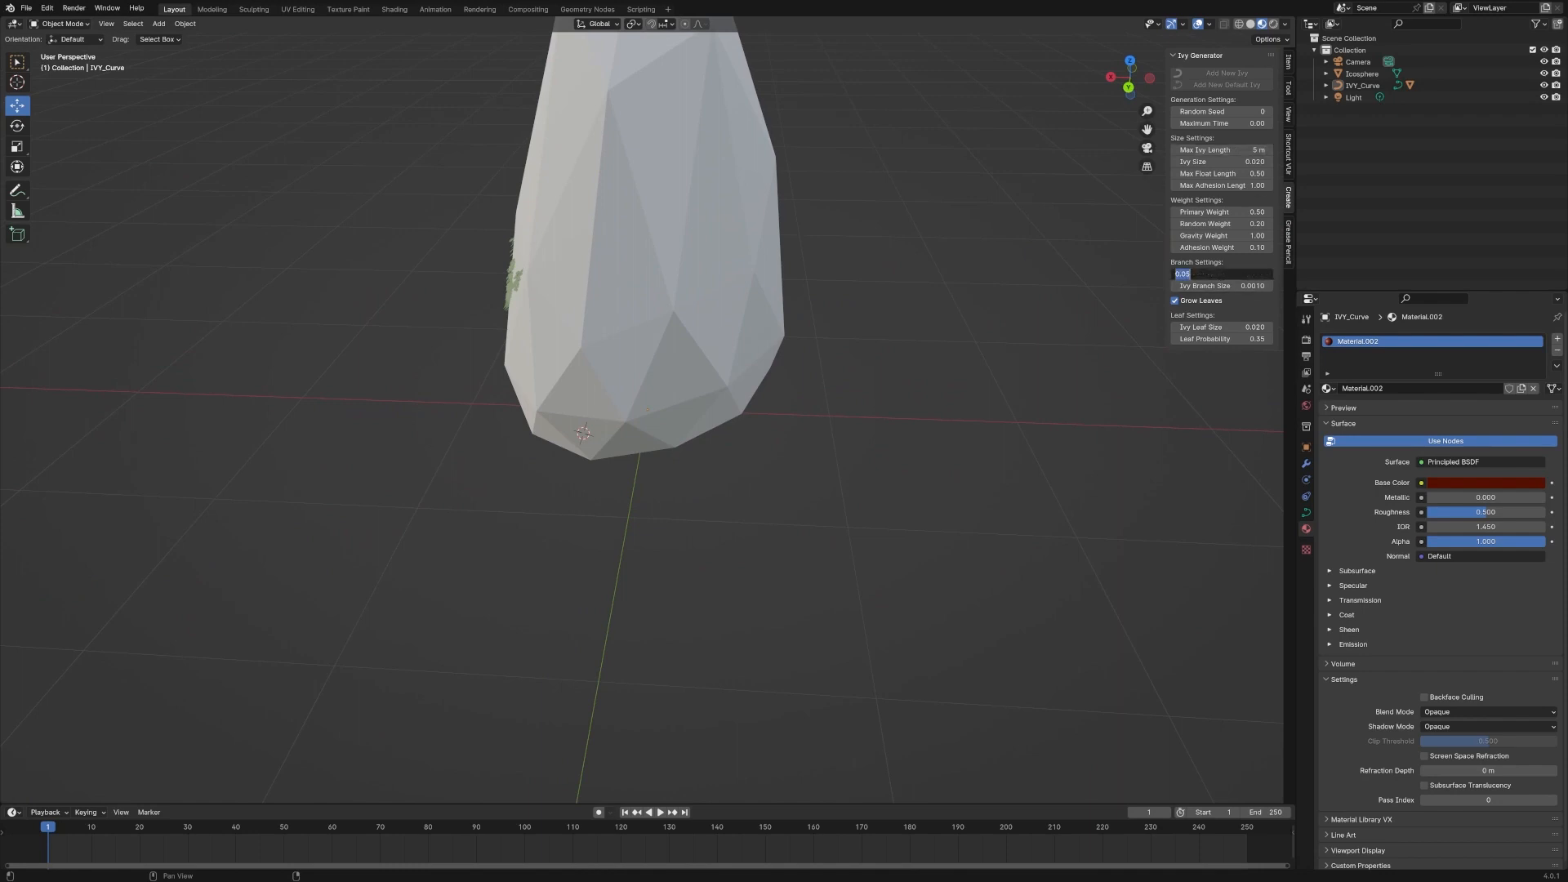
- Set Max Ivy Length 5 m and Branching Probability 0.15, then reselect the rock
type("0.")
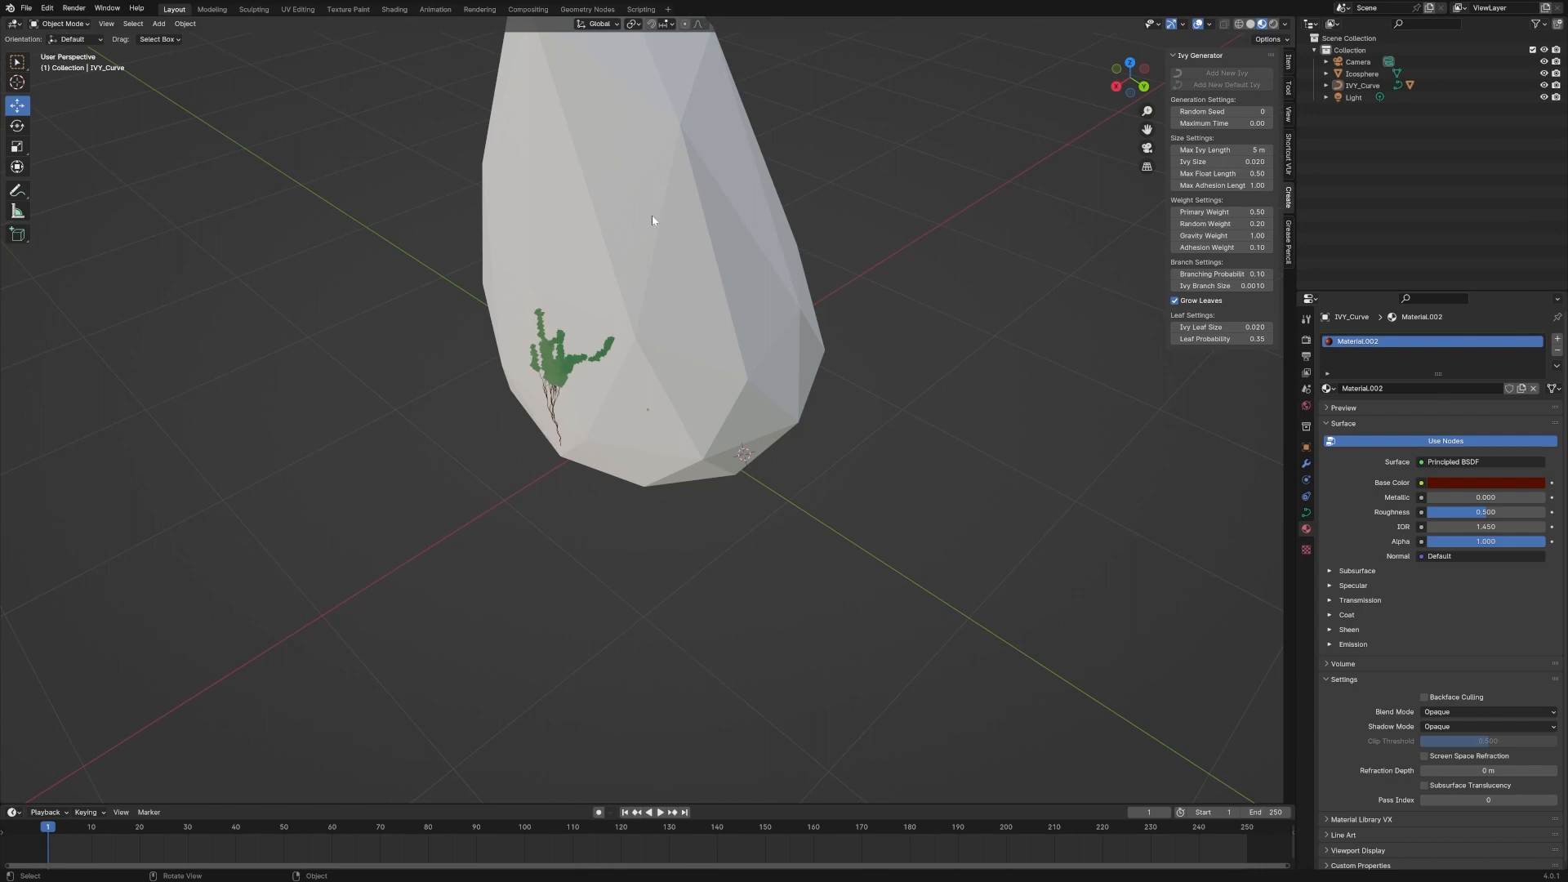
left_click(1360, 73)
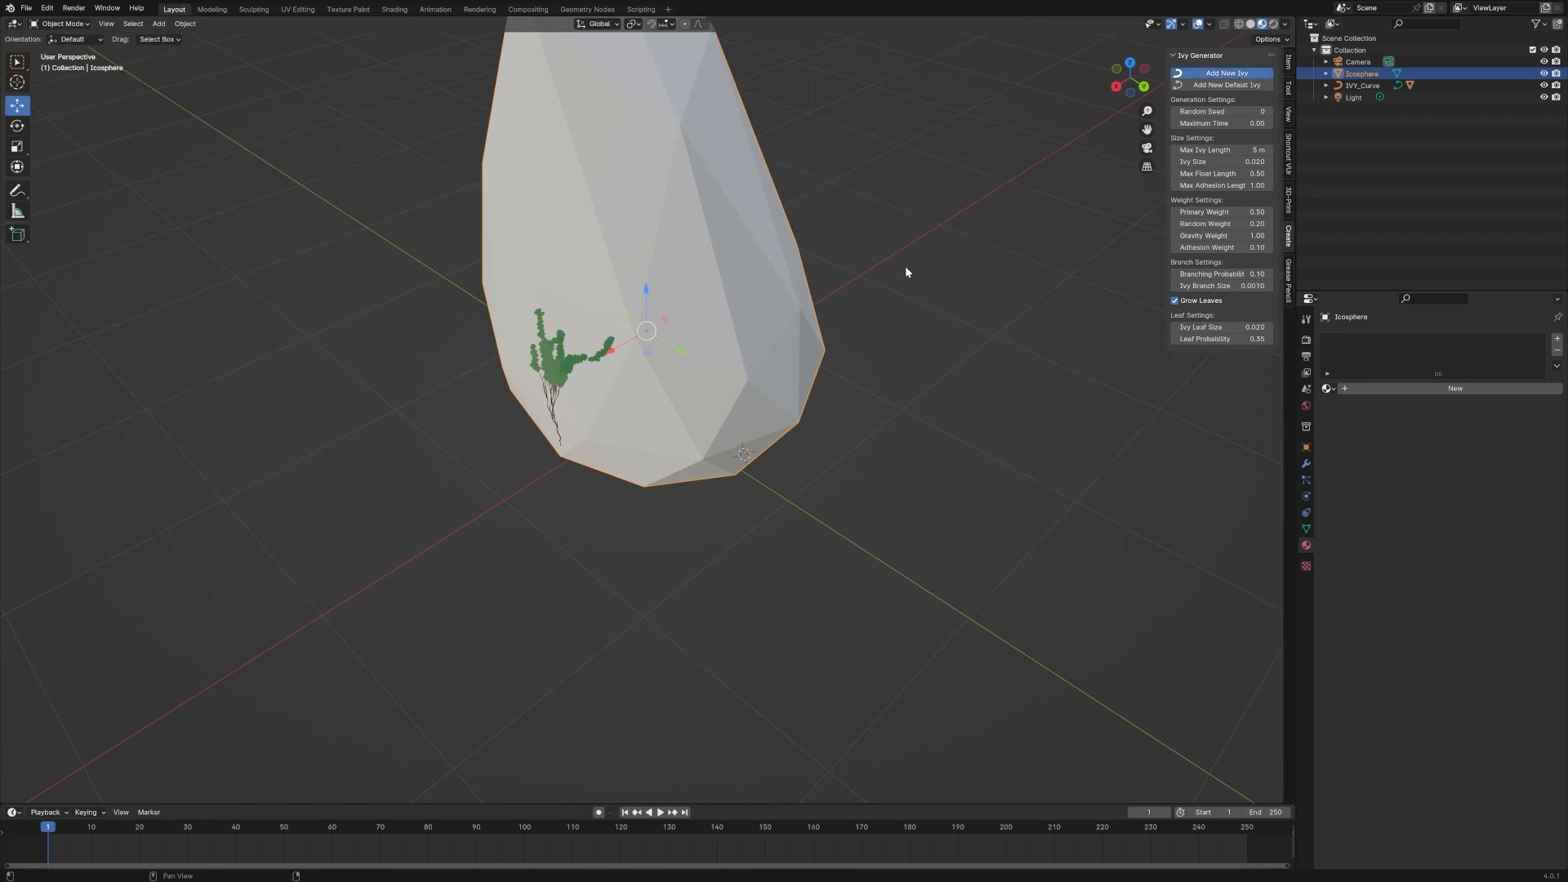
- Generate a second, larger ivy on the rock and select its curve
left_click(1224, 71)
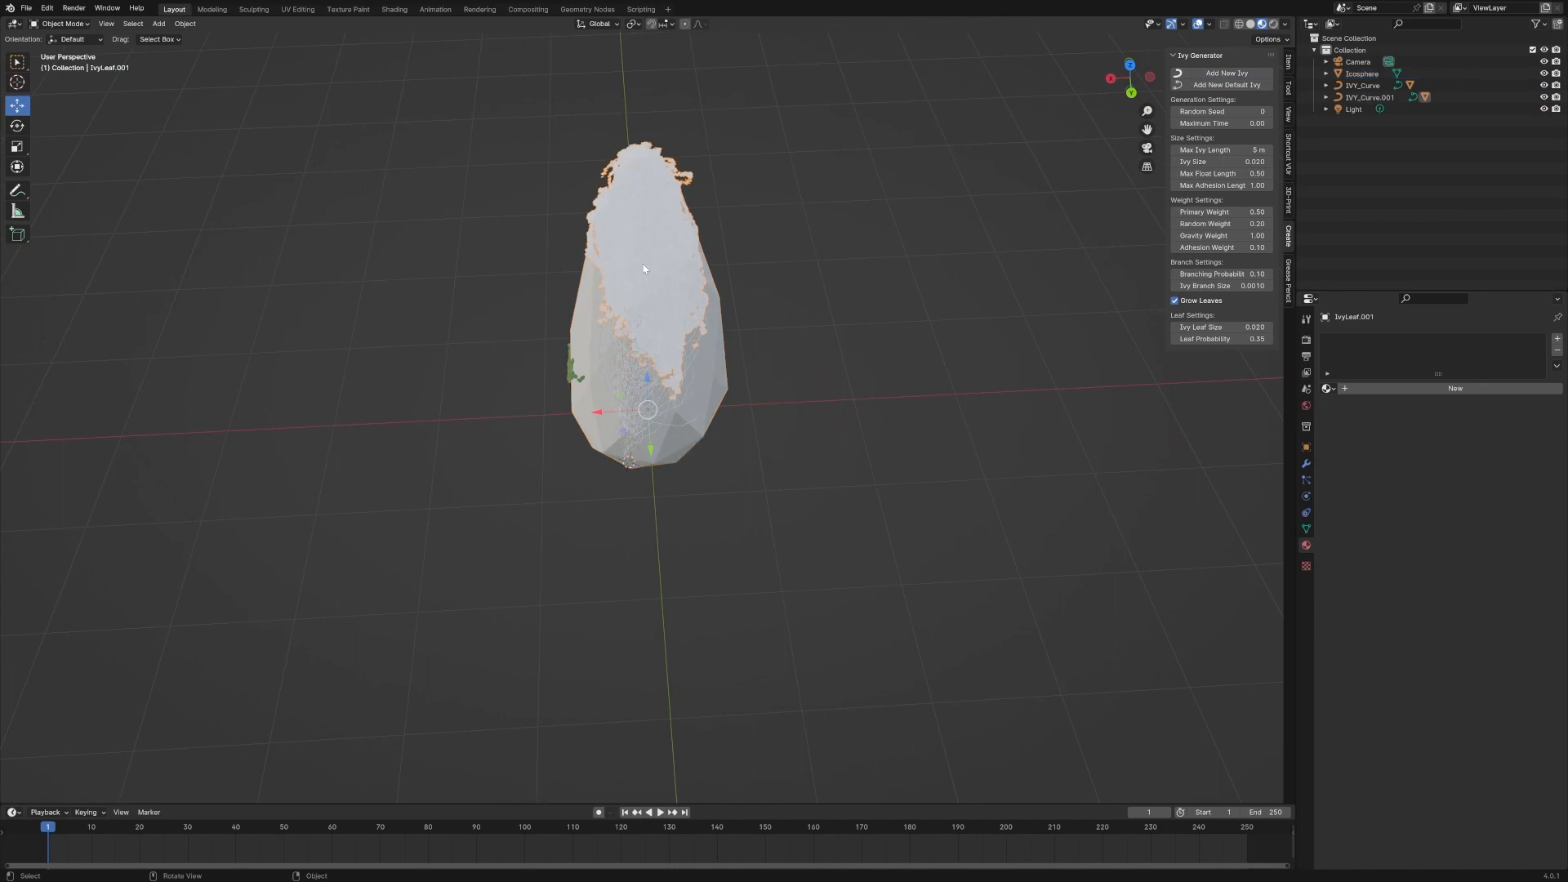
left_click(1332, 389)
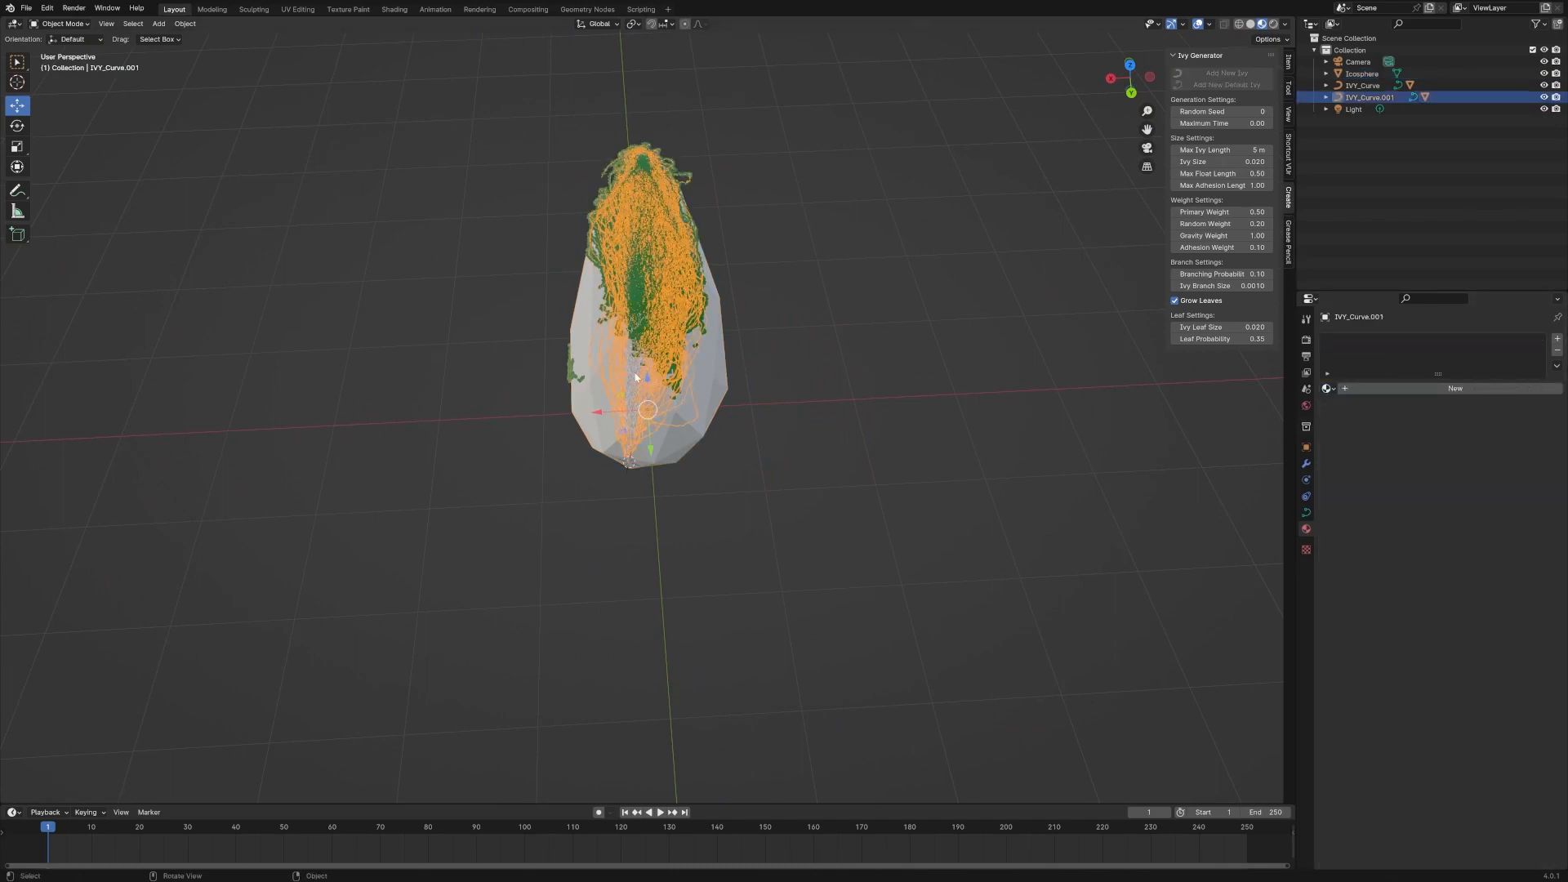
- Assign the existing brown Material.002 to IVY_Curve.001's branches
left_click(1333, 389)
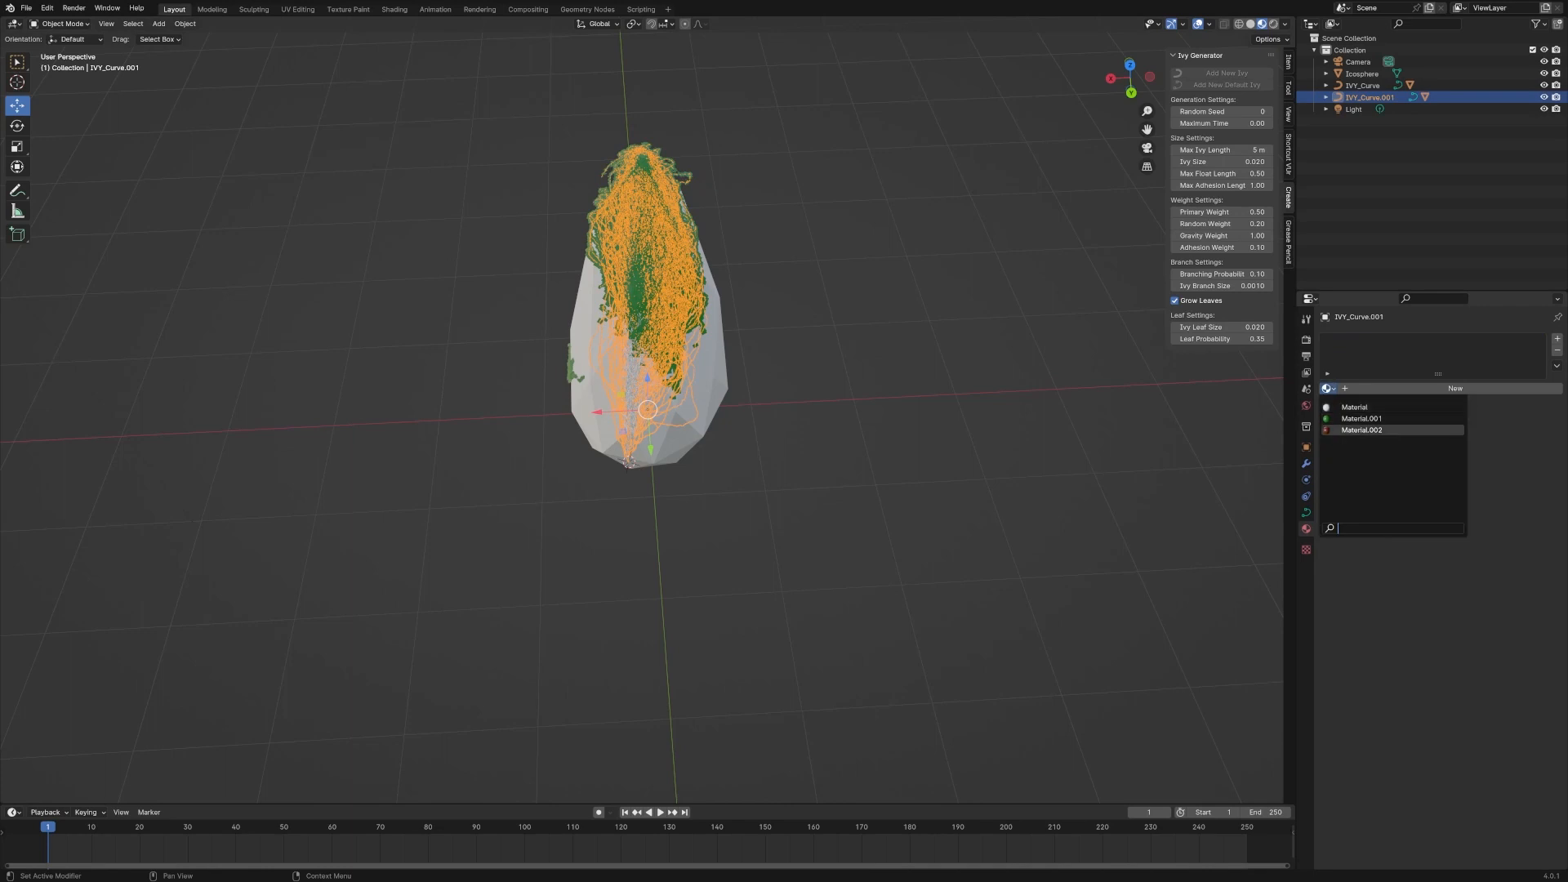
left_click(1362, 430)
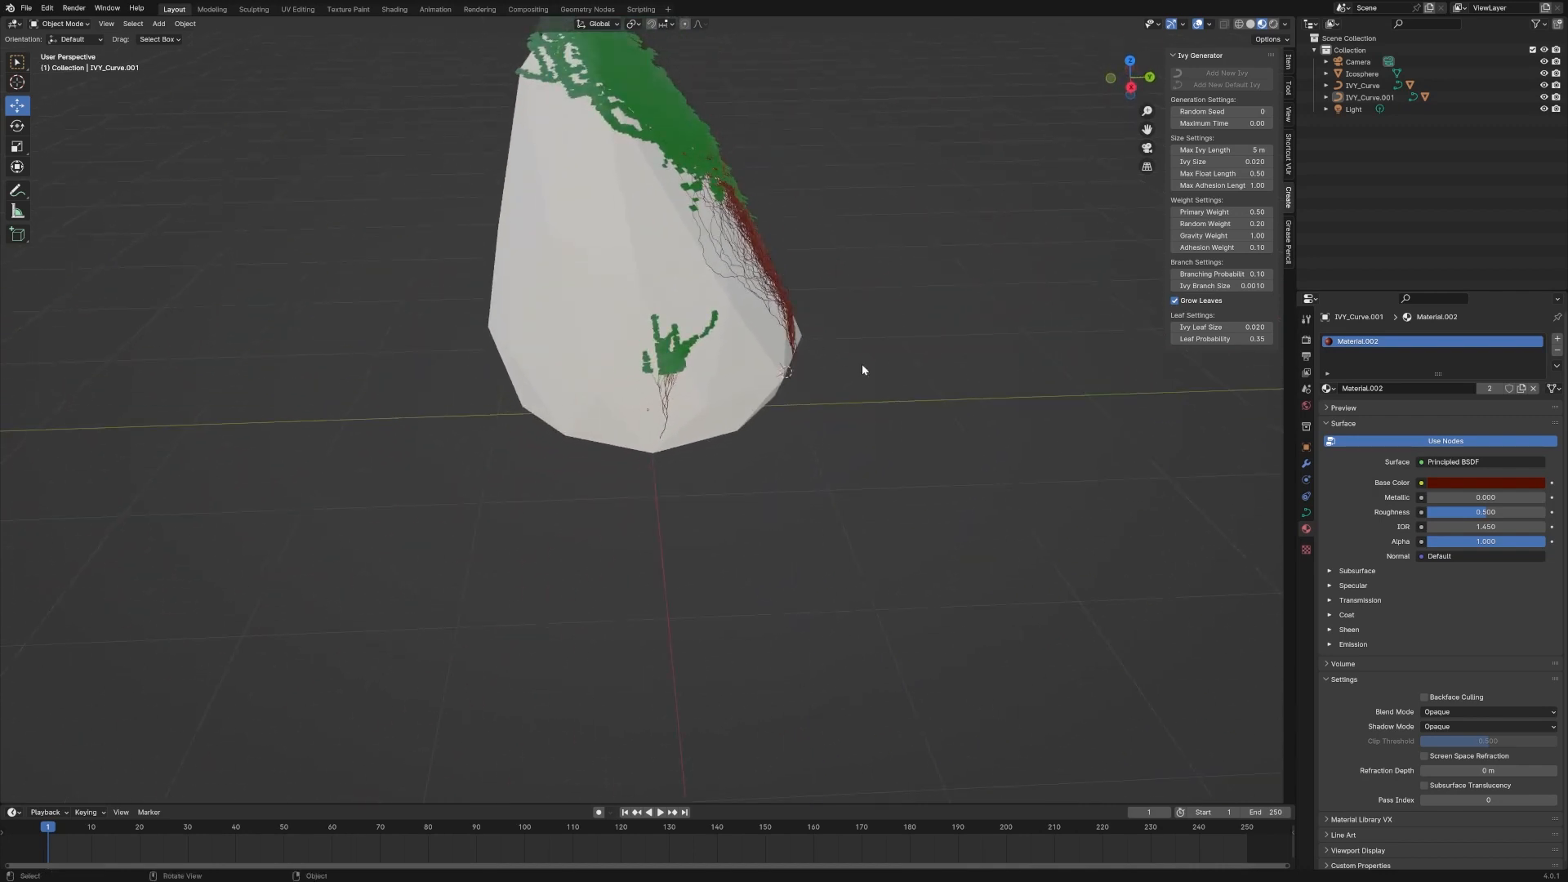
mouse_move(665, 446)
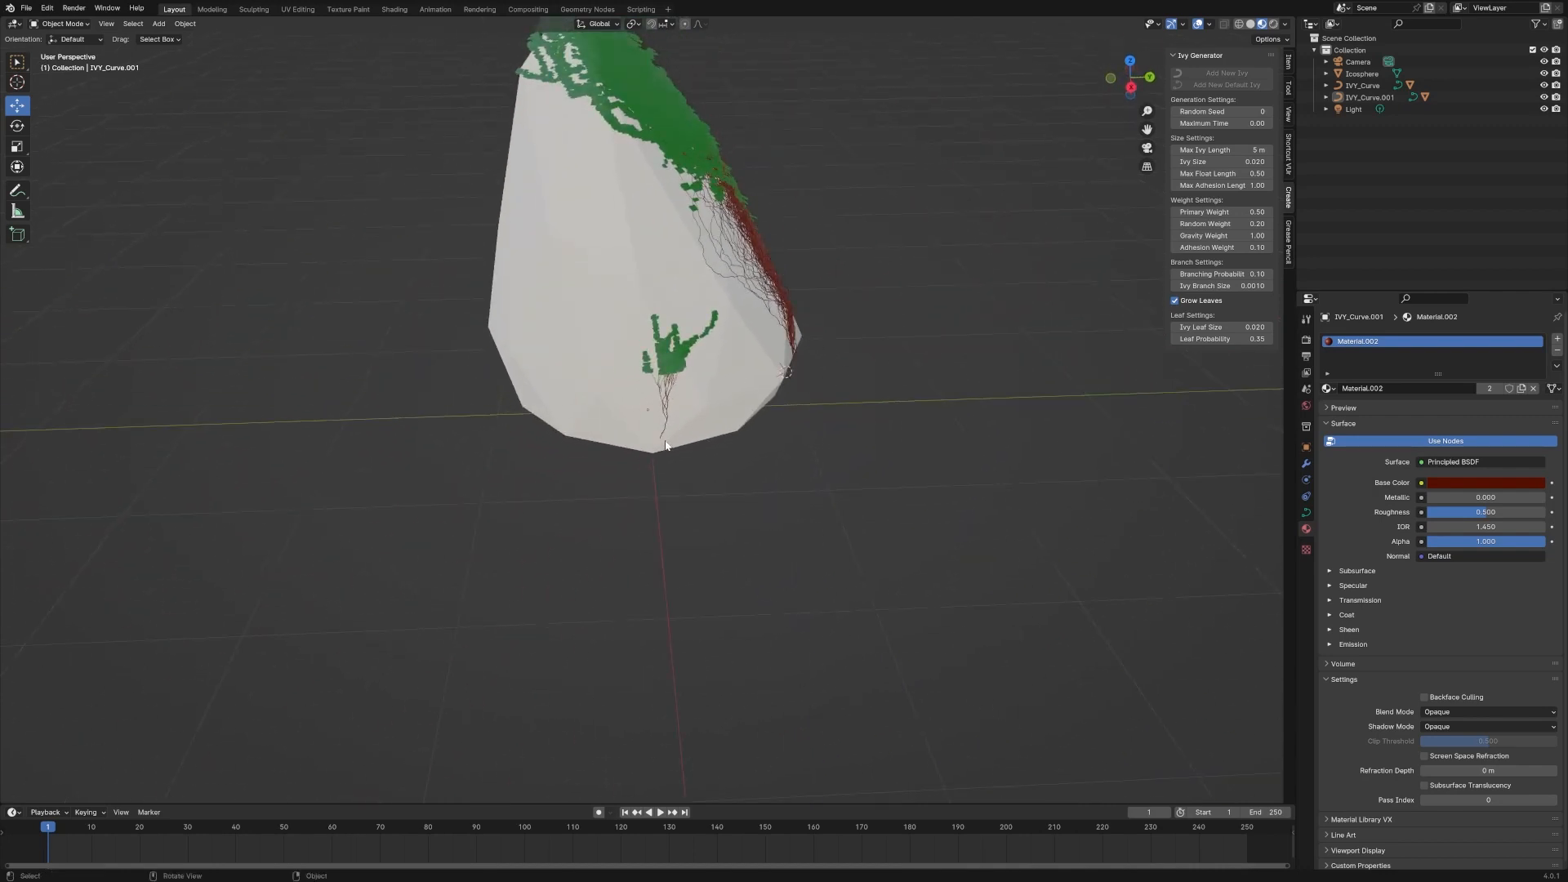